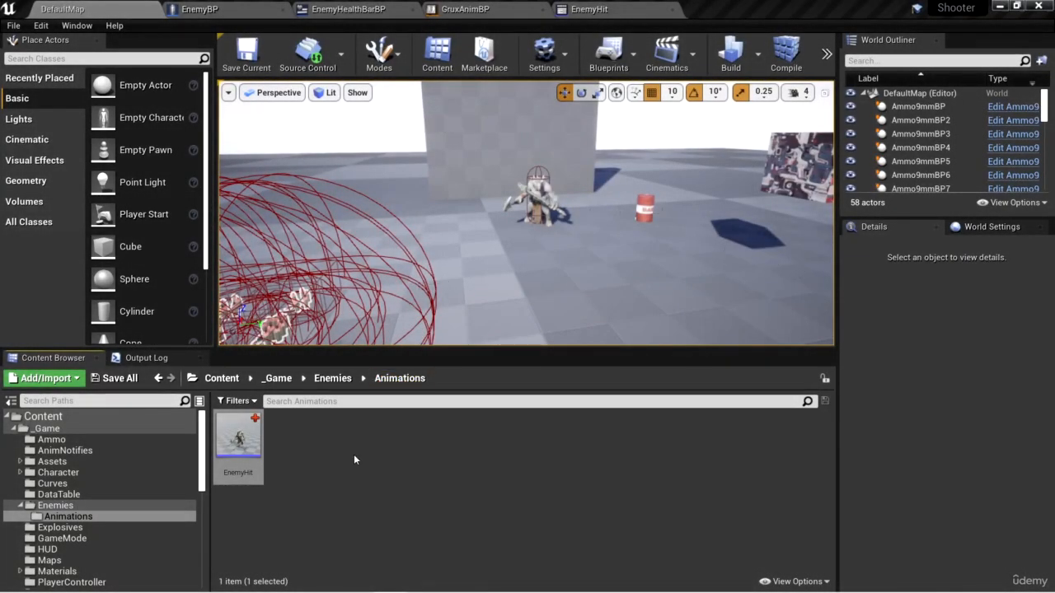
mouse_move(609, 278)
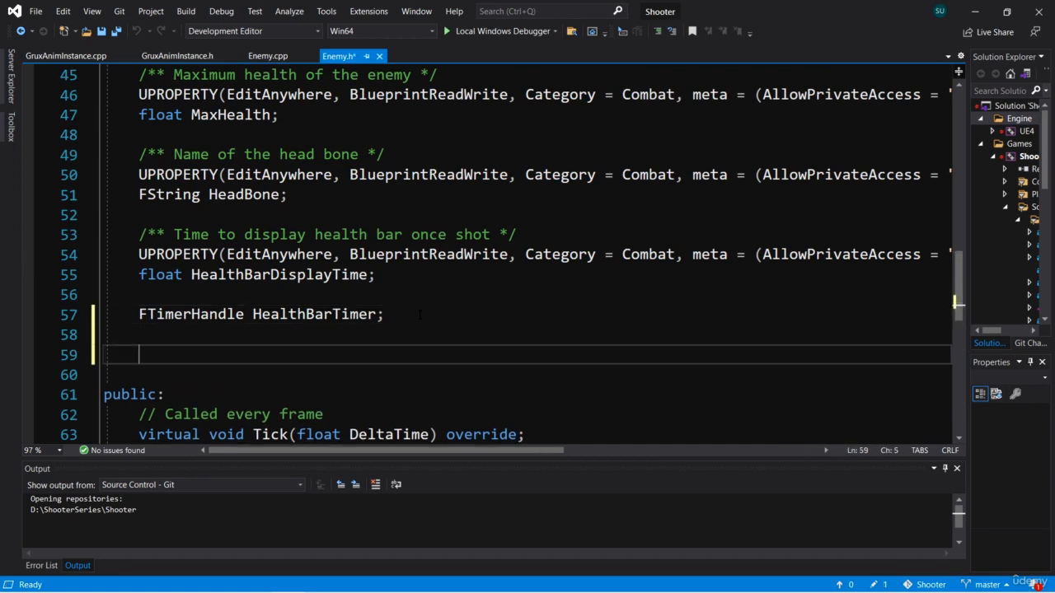
Step: Declare a UPROPERTY() UAnimMontage* HitMontage; member in Enemy.h
type("U")
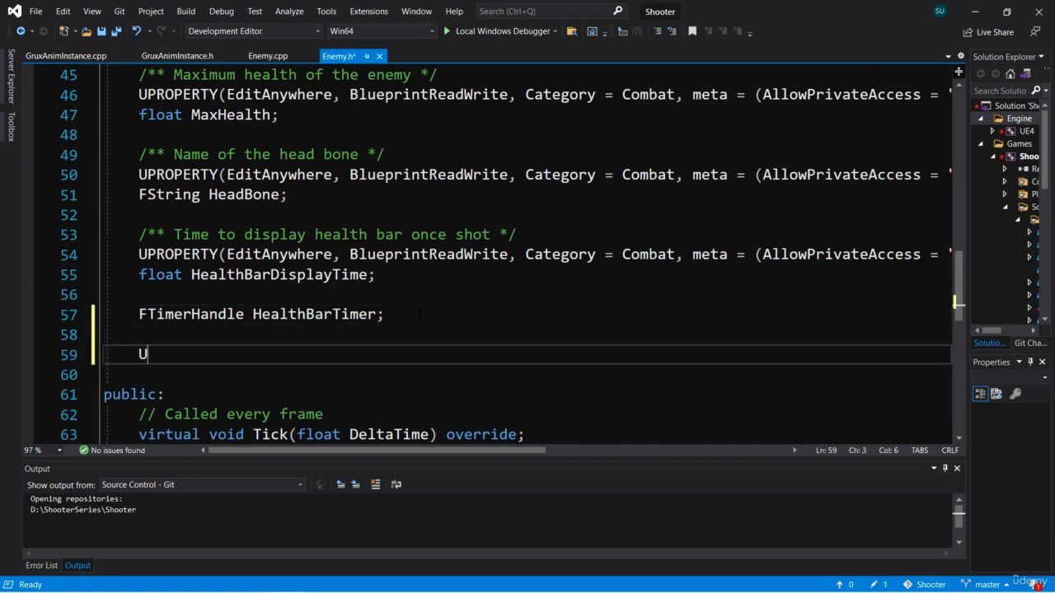
type("AnimMontage*")
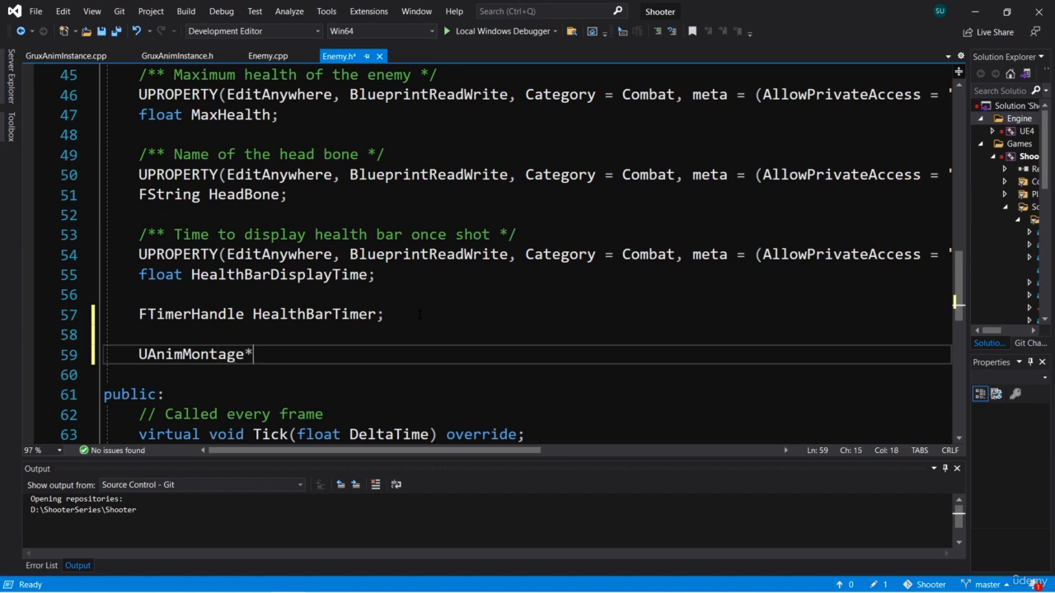
type("HitM")
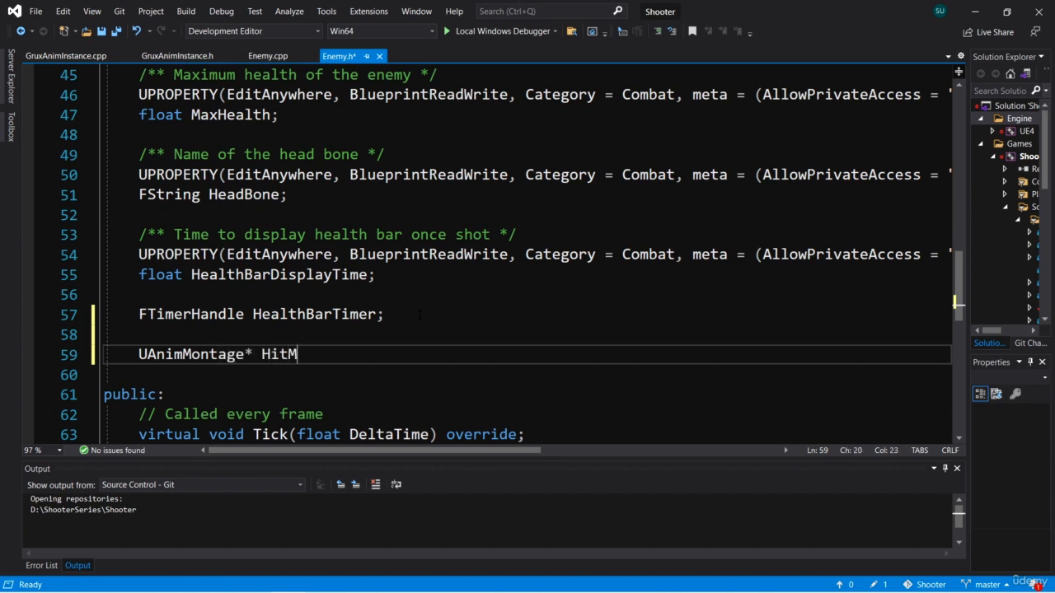
type("ontage;")
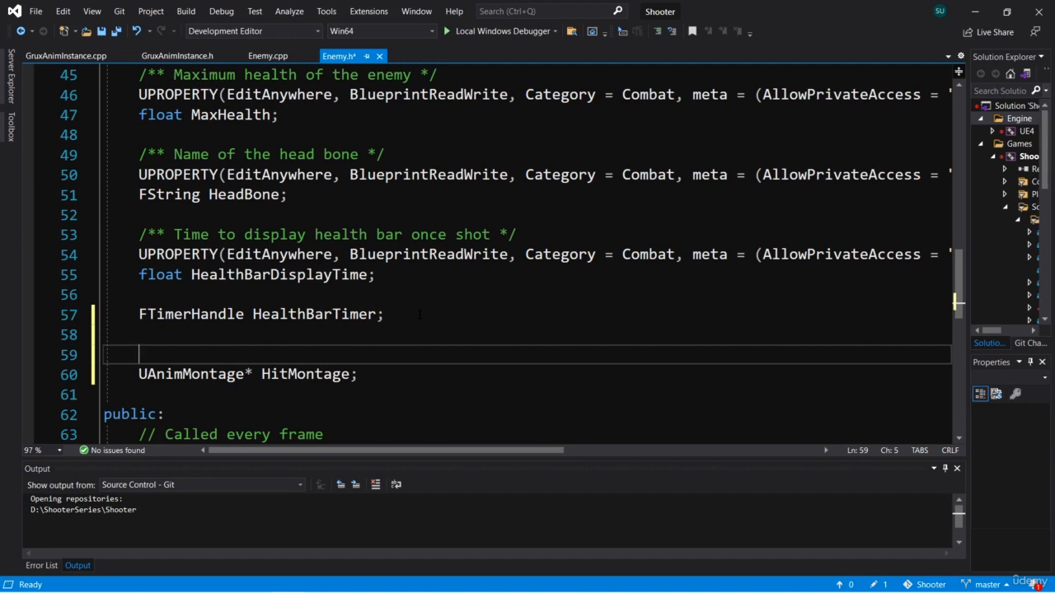
type("UPROPERTY")
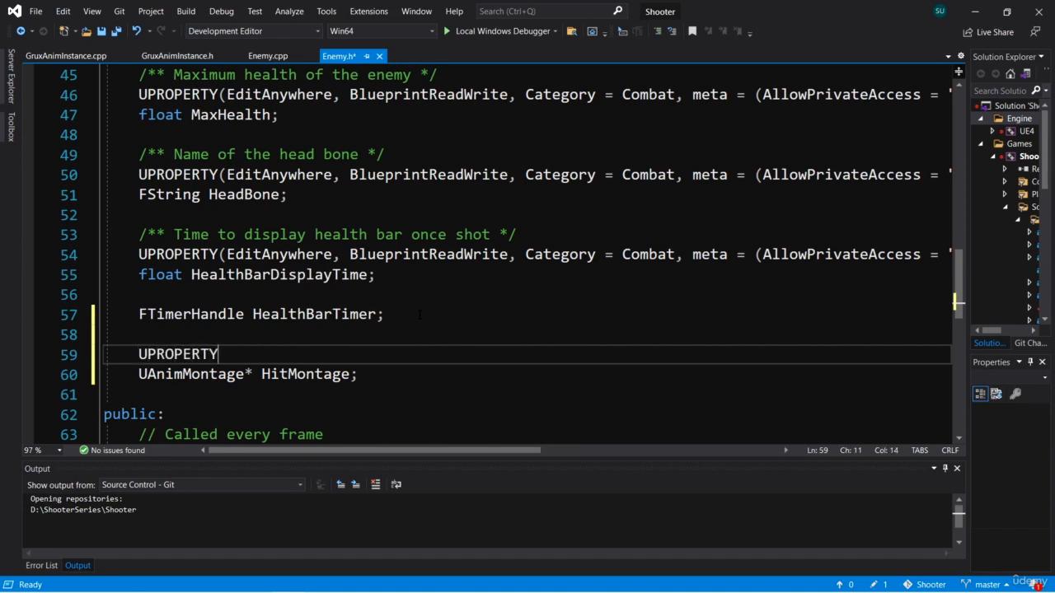
type("()")
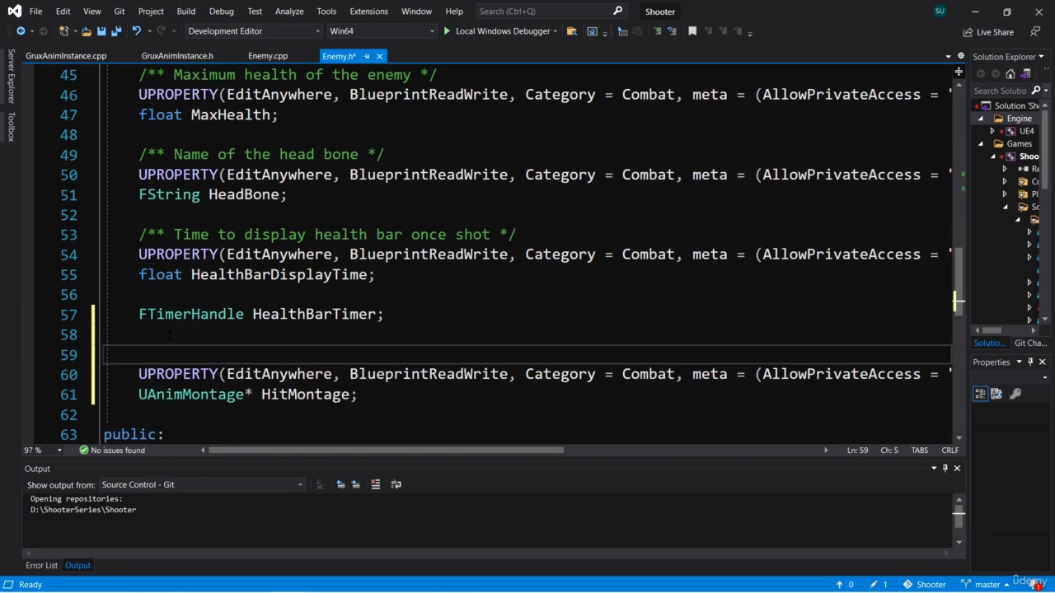
Step: Add a /** Montage containing Hit and Death animations */ comment above HitMontage
type("/** */")
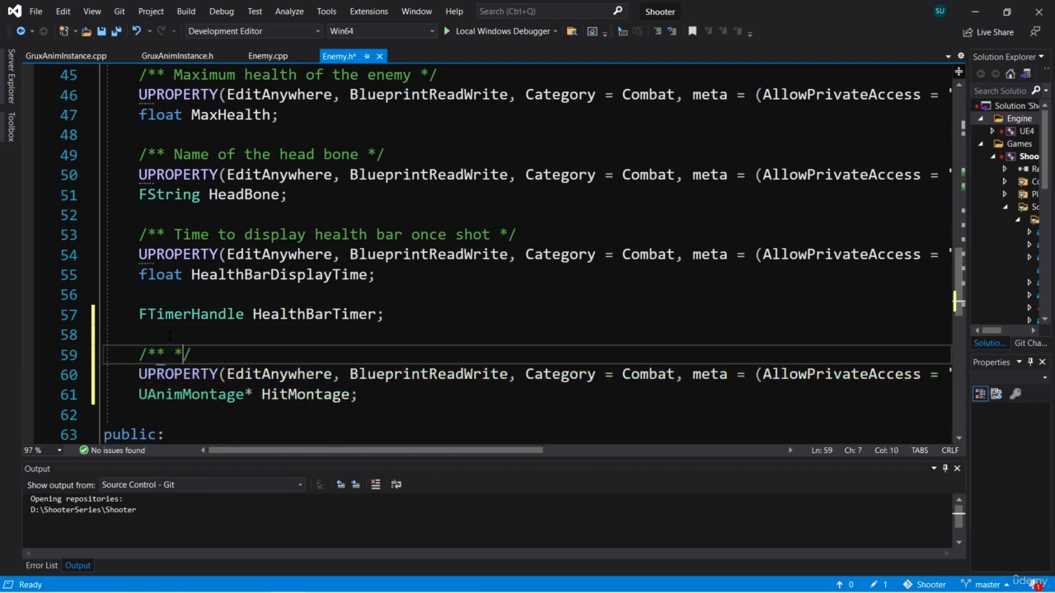
type("M")
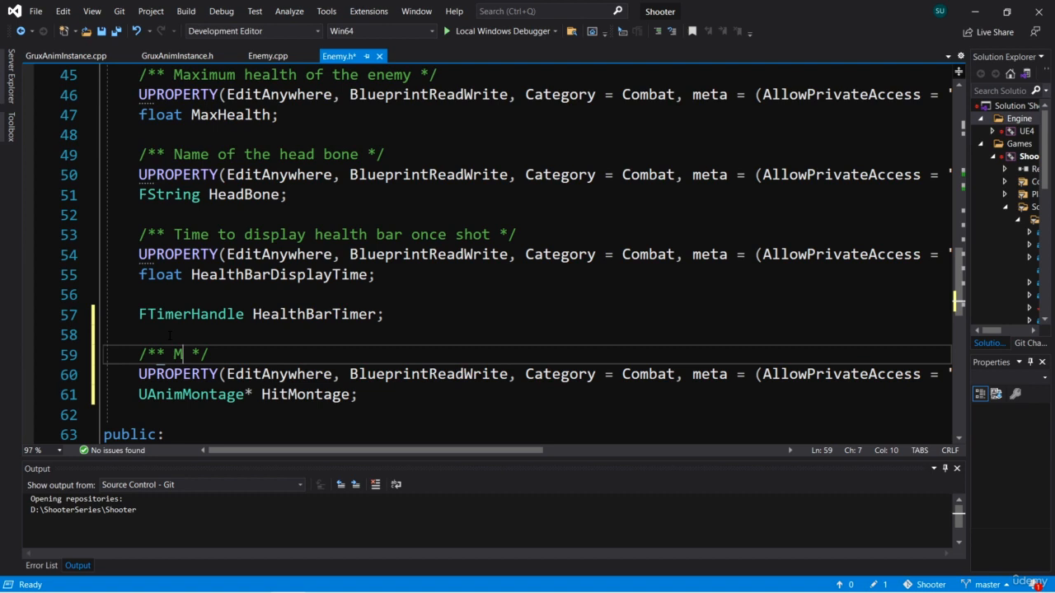
type("ontage containing")
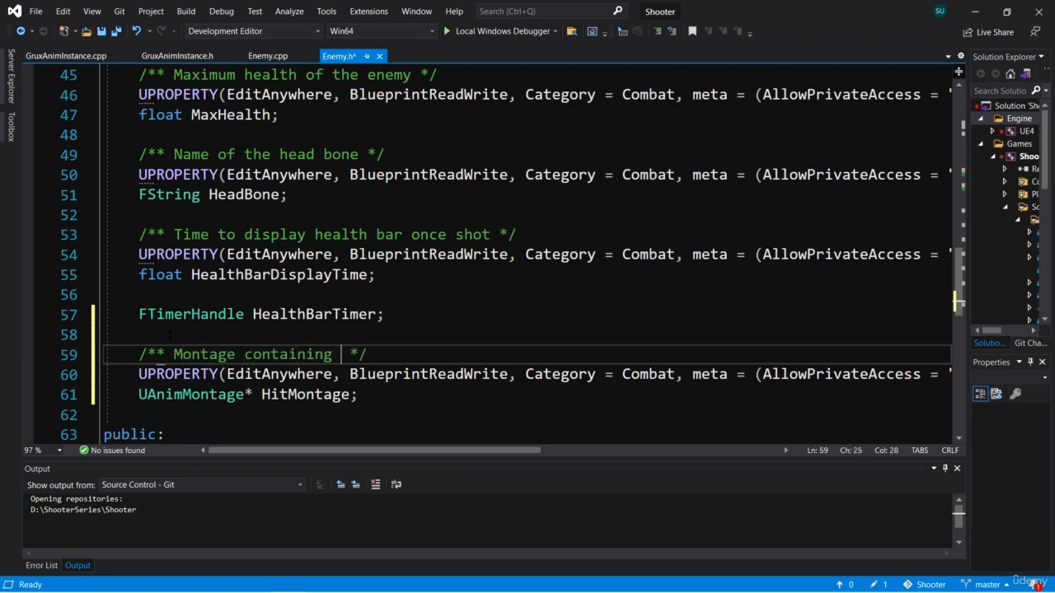
type("Hit and Death")
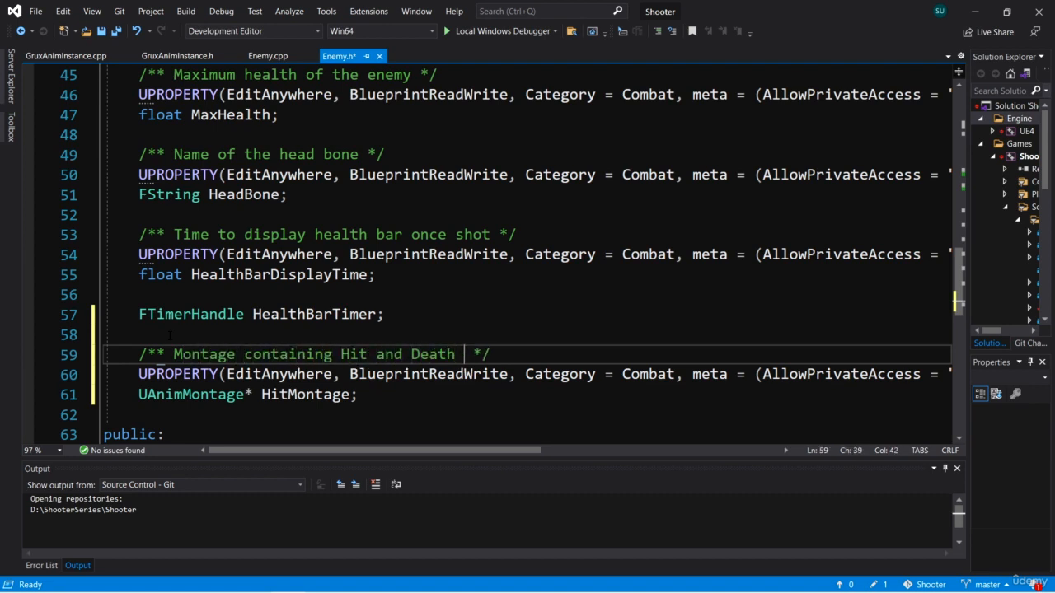
type("animations")
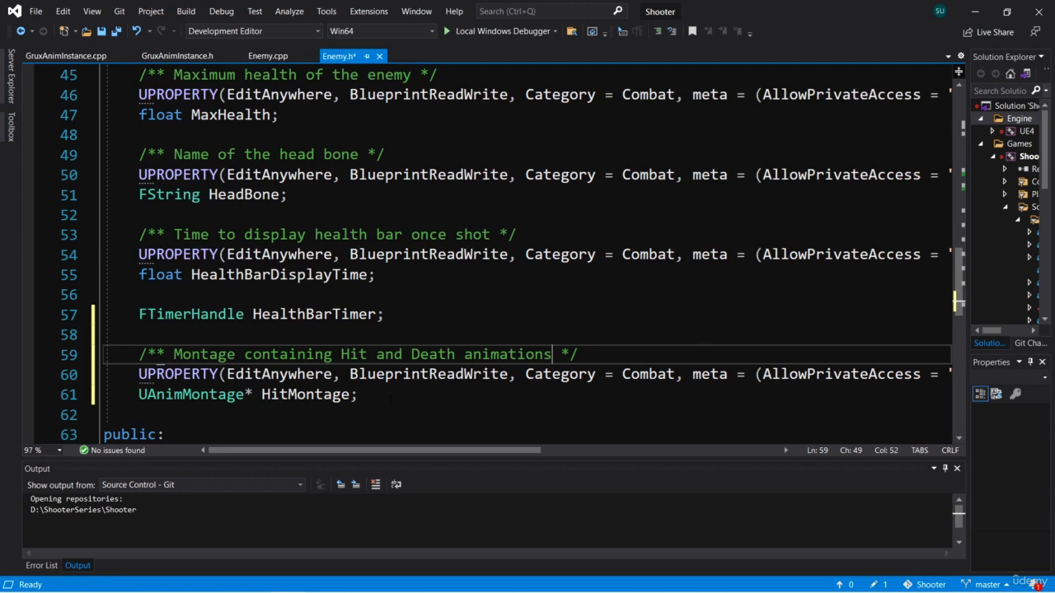
left_click(357, 394)
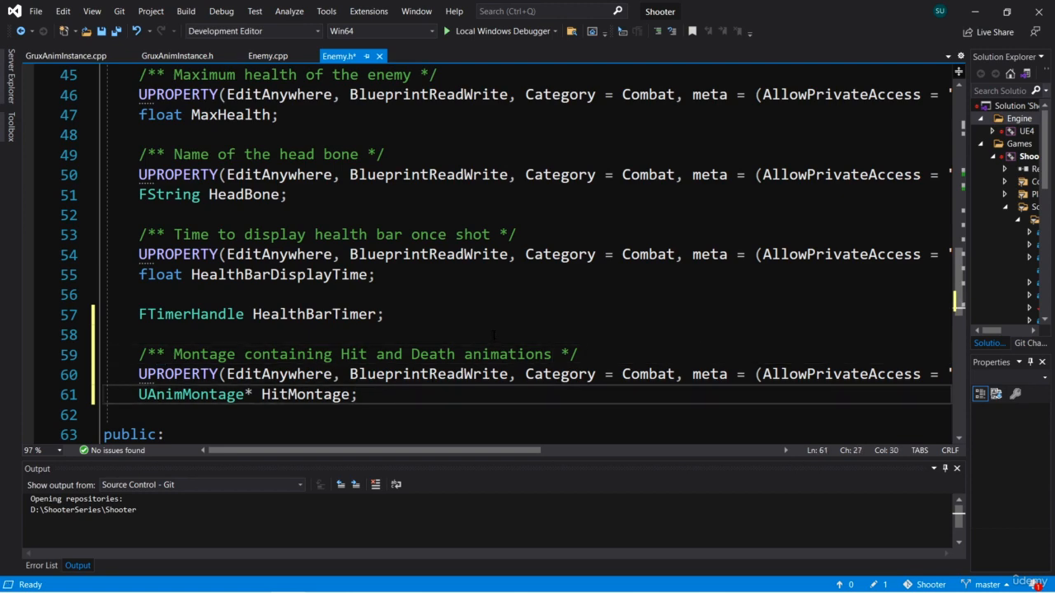
Step: Declare void PlayHitMontage(FName Section, float PlayRate = 1.0f); in Enemy.h's protected section
scroll("down", 3)
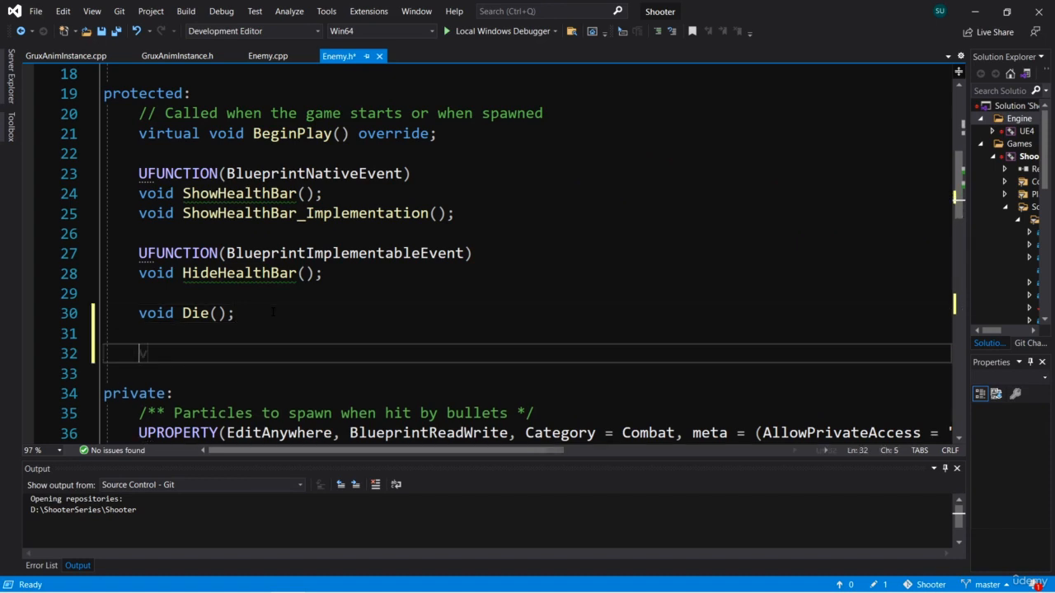
type("void PlayHi")
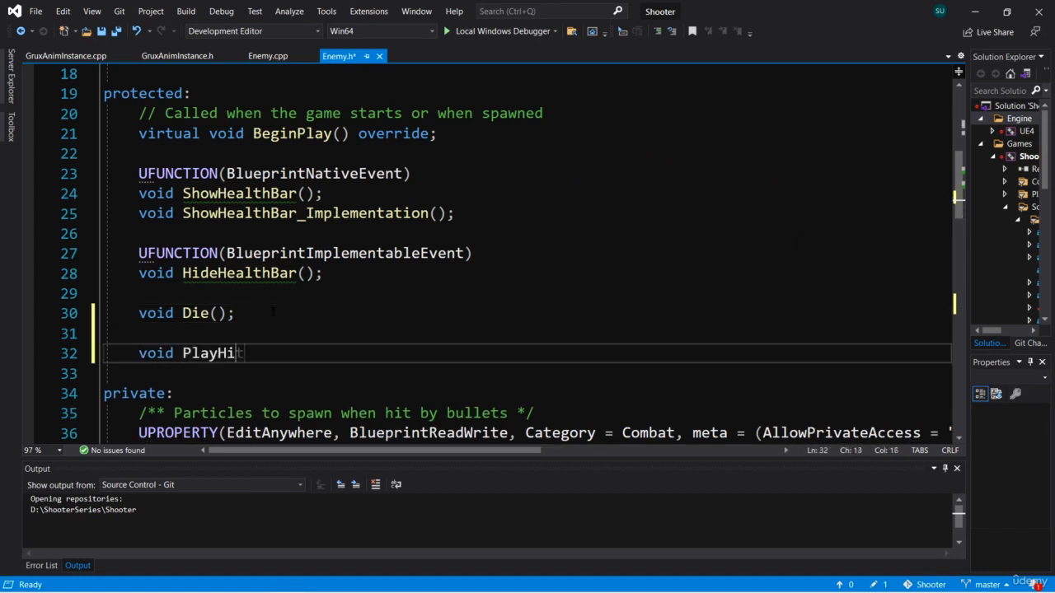
type("tMontage()")
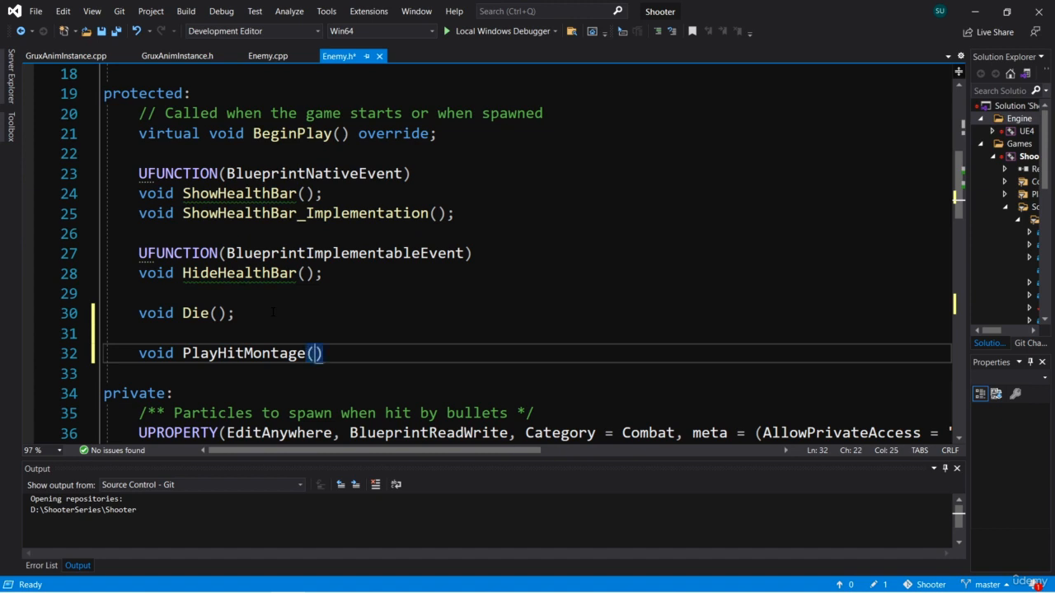
type("FName Section,")
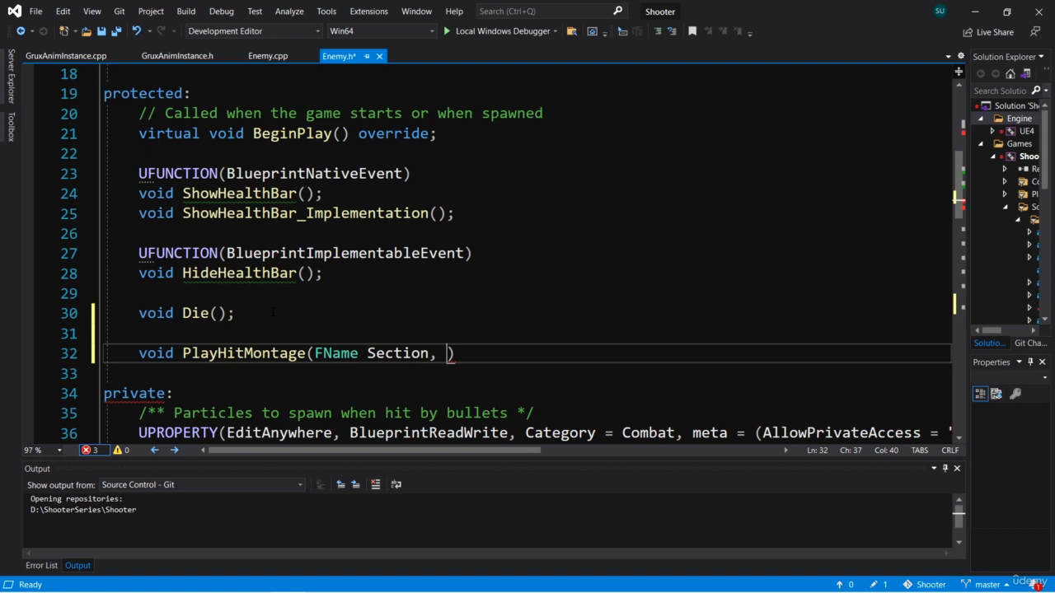
type("float")
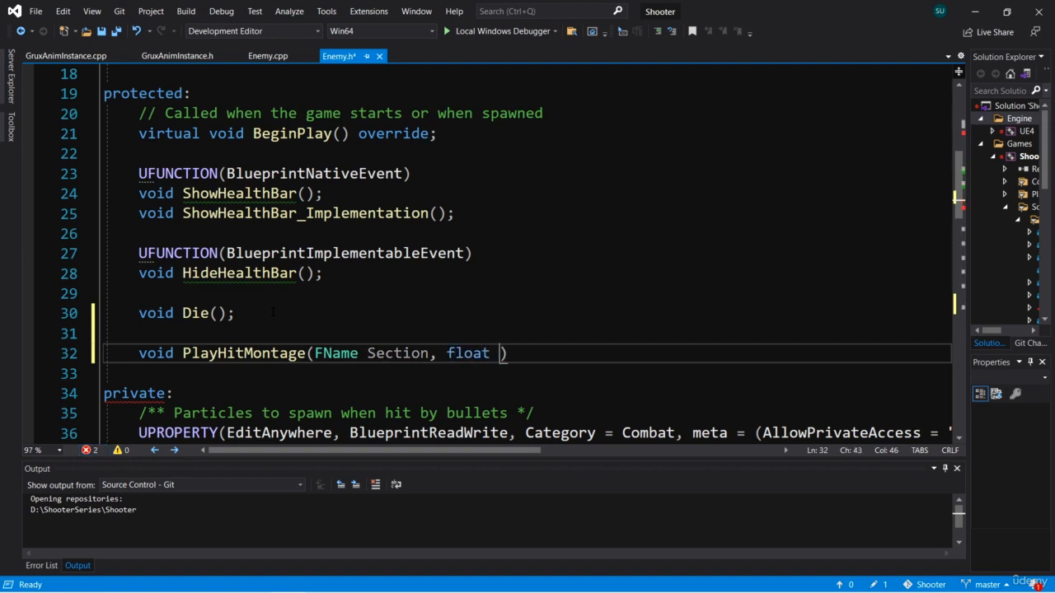
type("PlayRate")
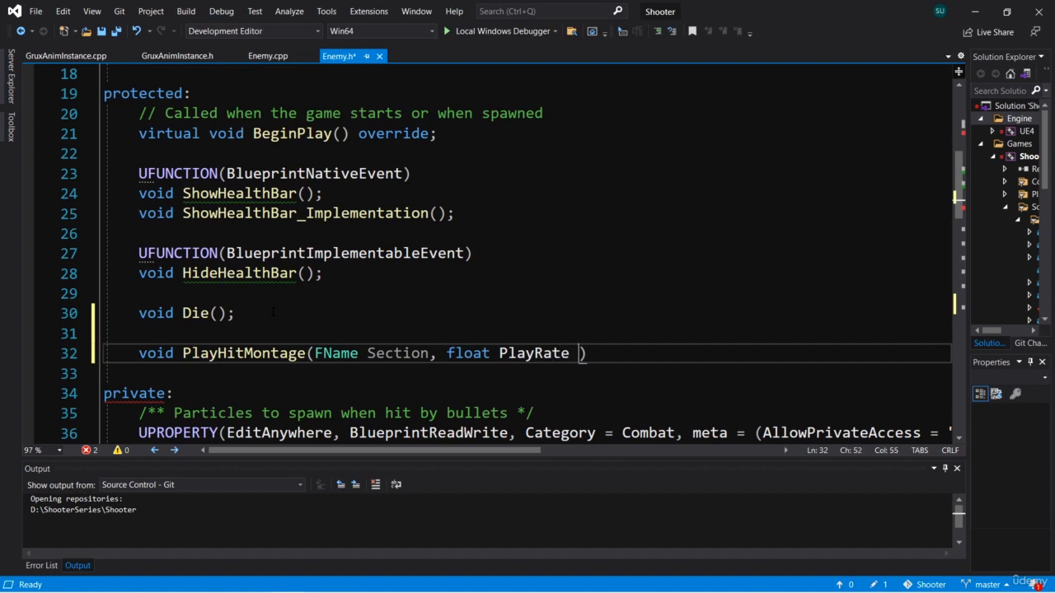
type("=")
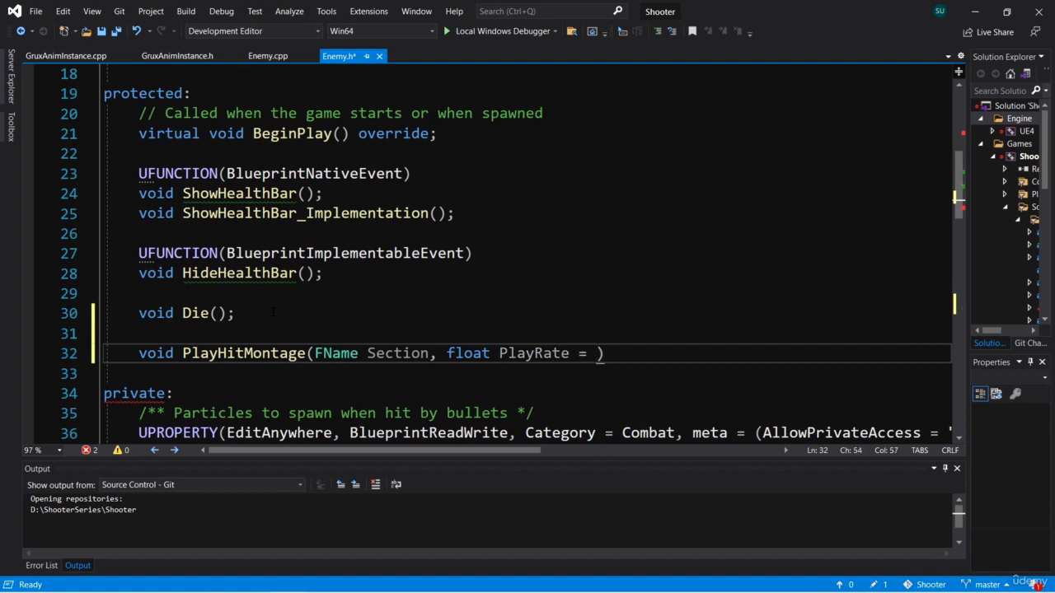
type("1.f")
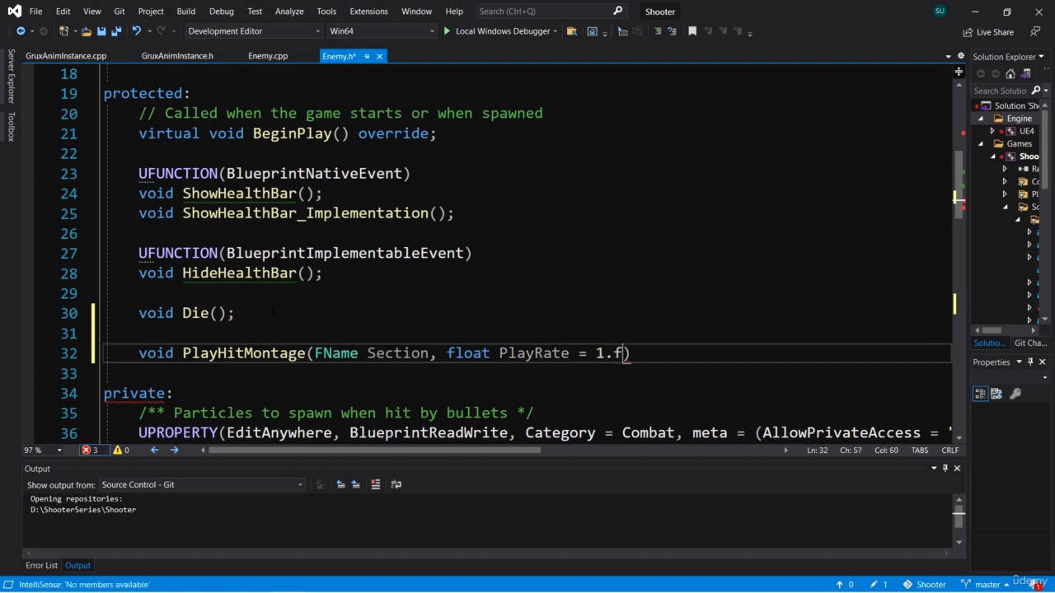
type("0")
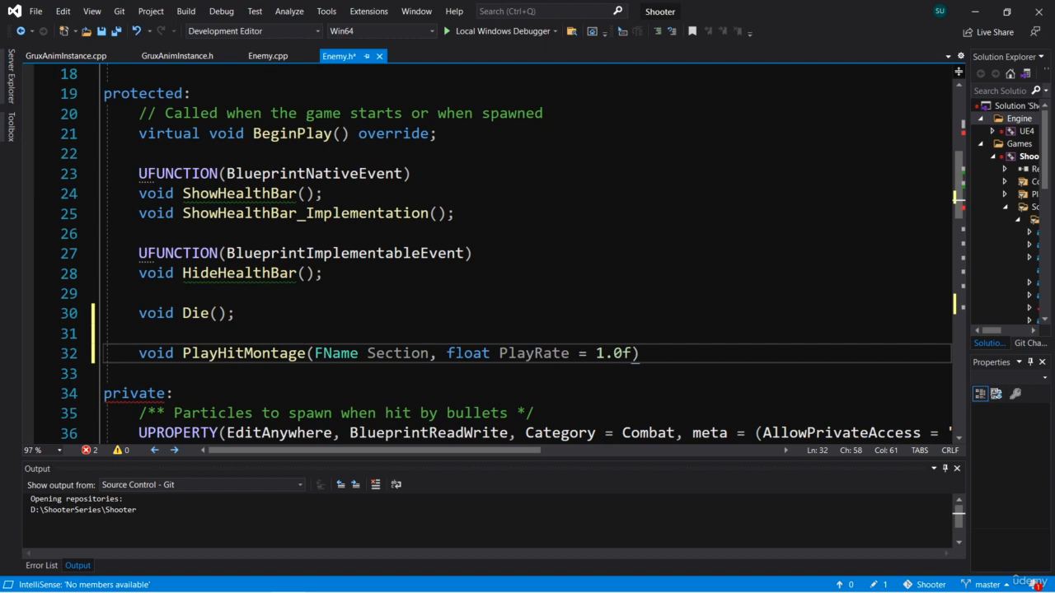
left_click_drag(447, 353, 632, 353)
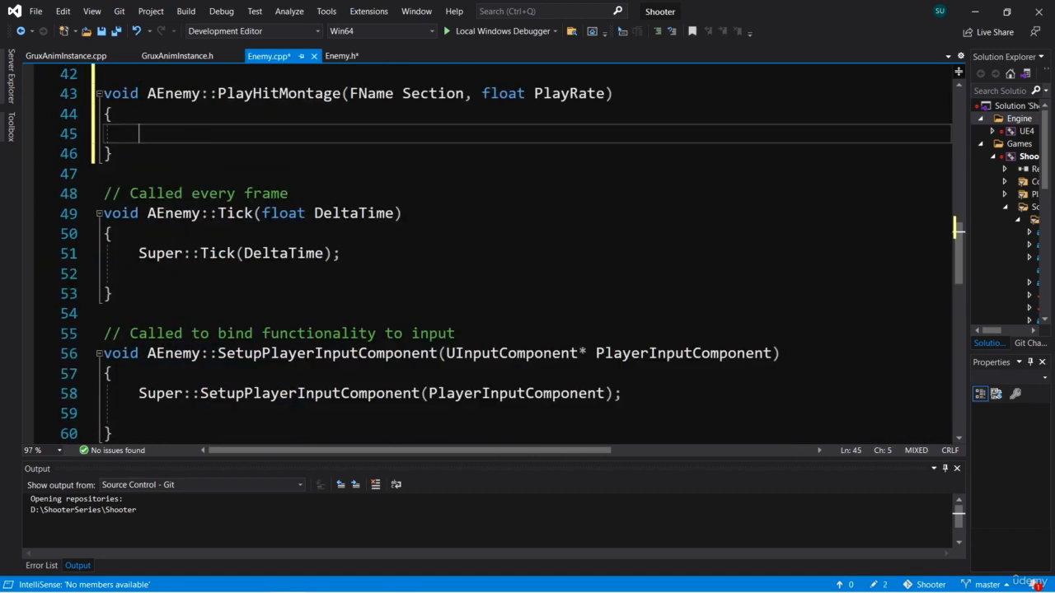
Step: Store GetMesh()->GetAnimInstance() in a UAnimInstance* AnimInstance variable in PlayHitMontage
scroll("up", 3)
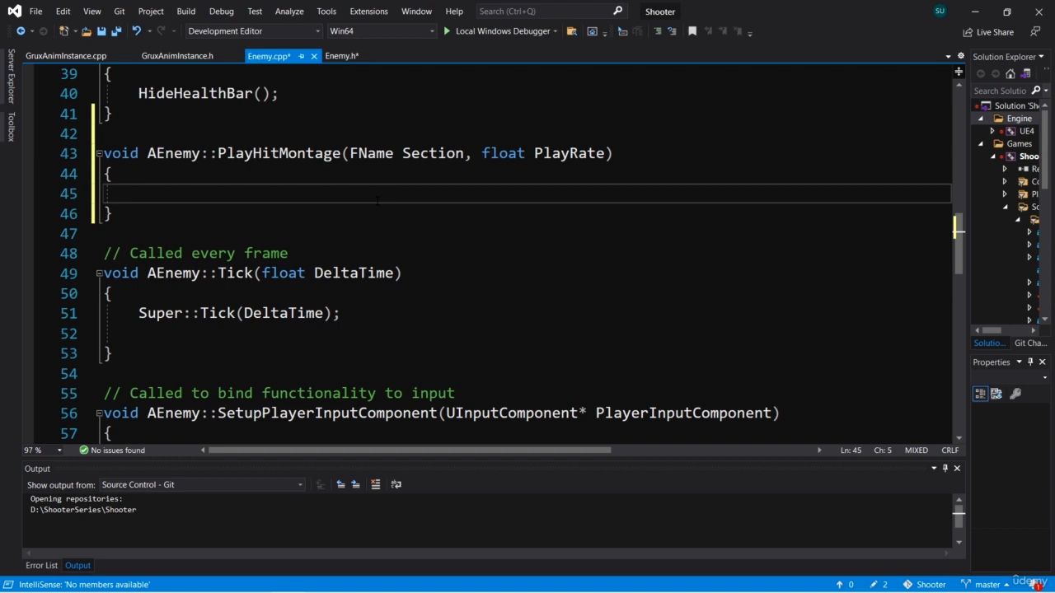
type("UAnimInstance*")
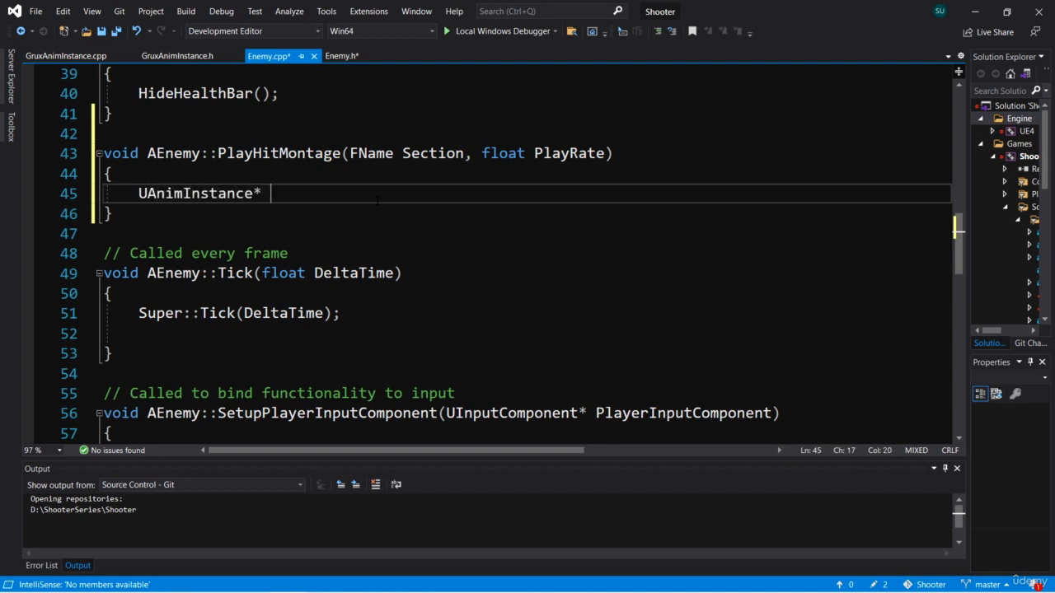
type("Anim")
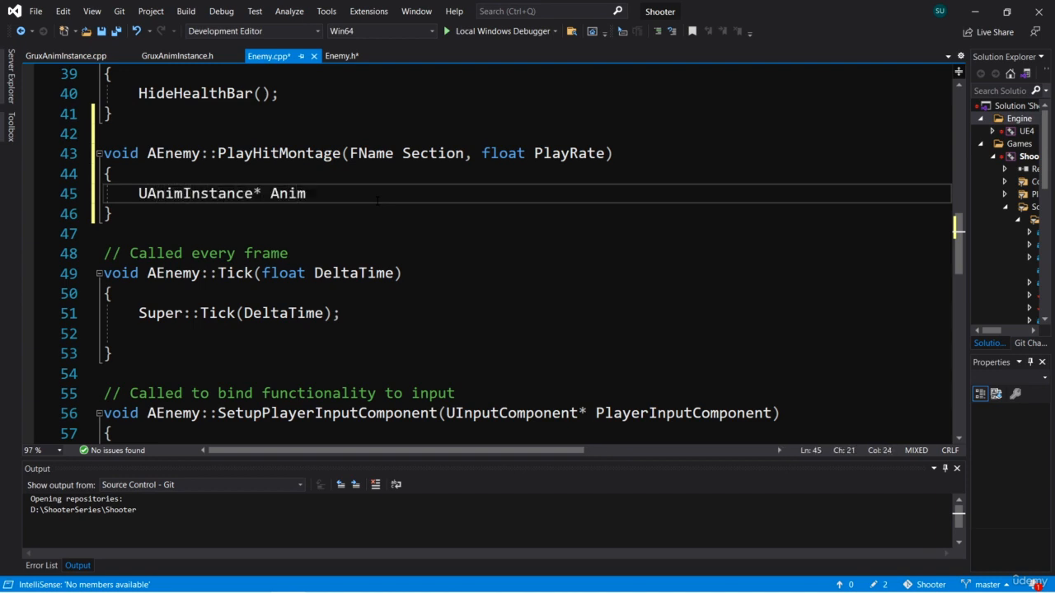
type("Instance")
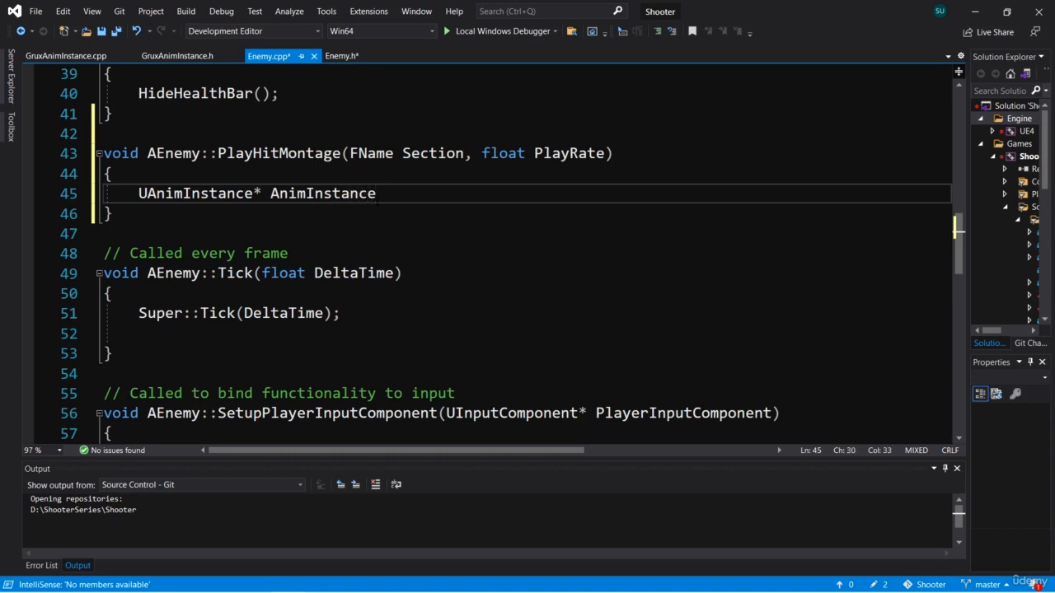
type("=")
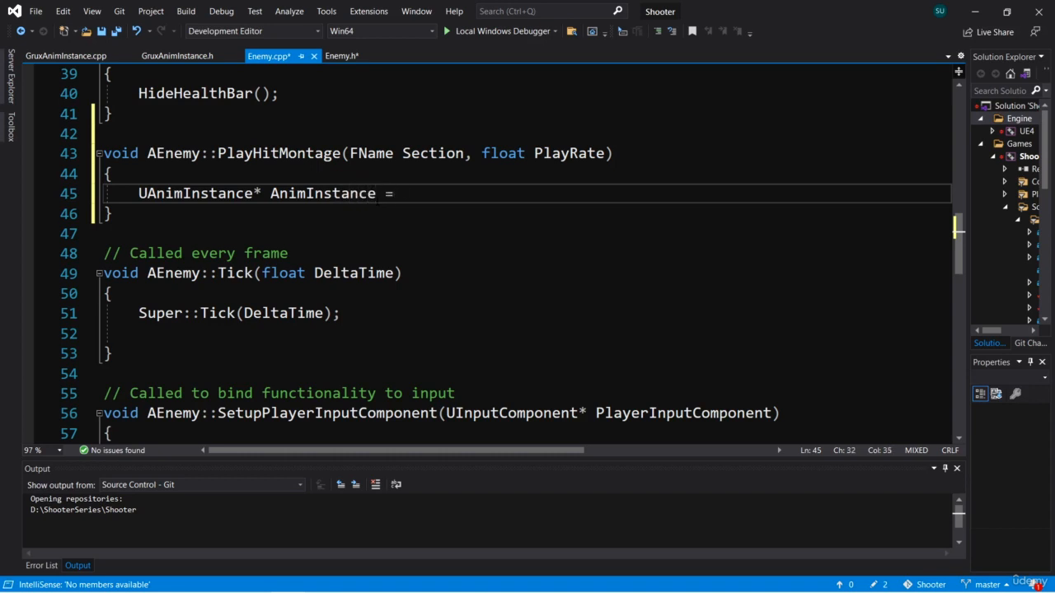
type("GetMes")
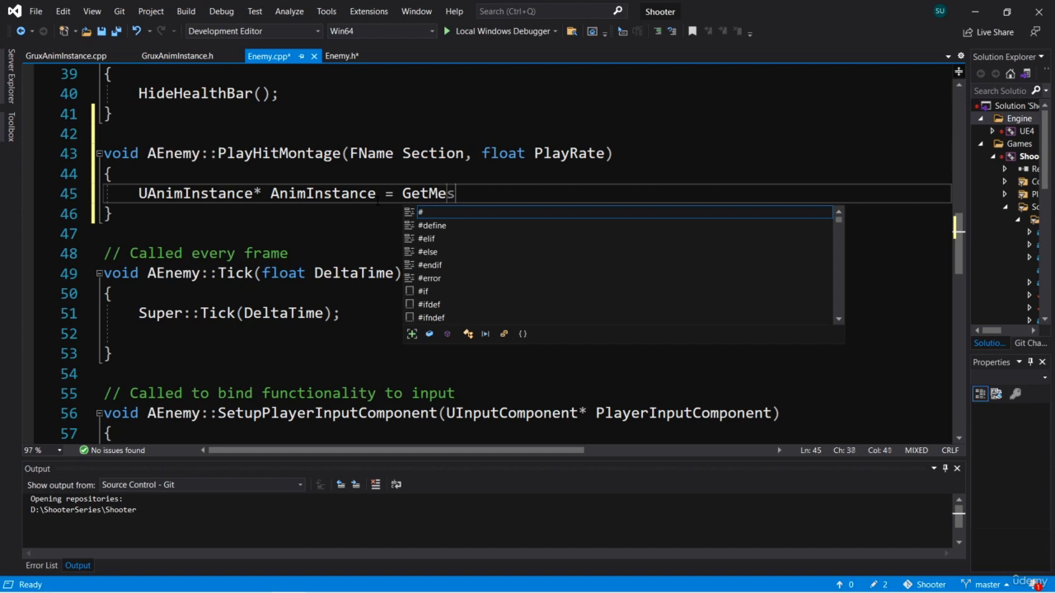
type("h")
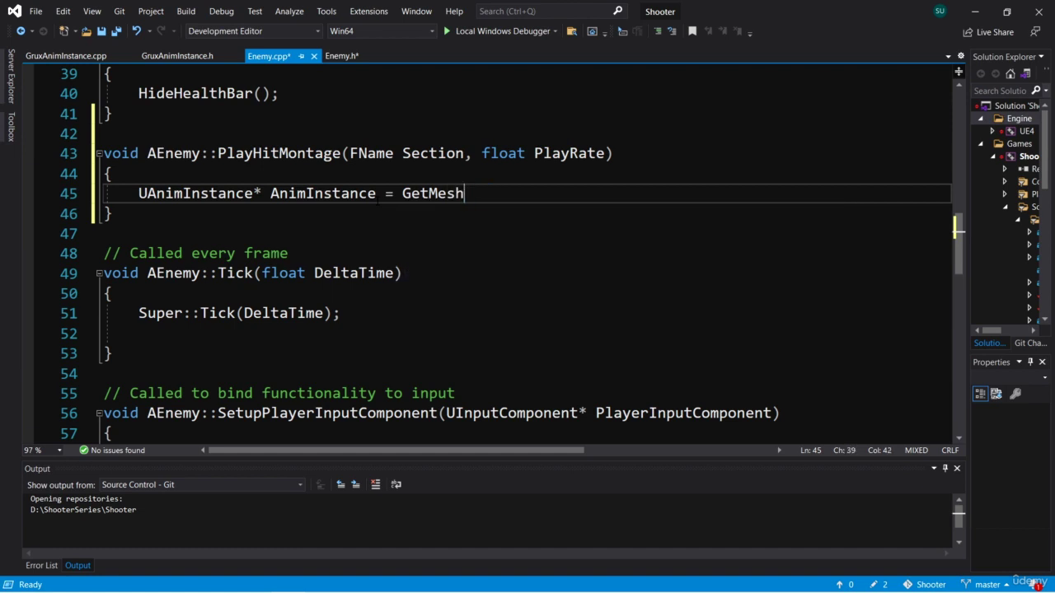
type("()->")
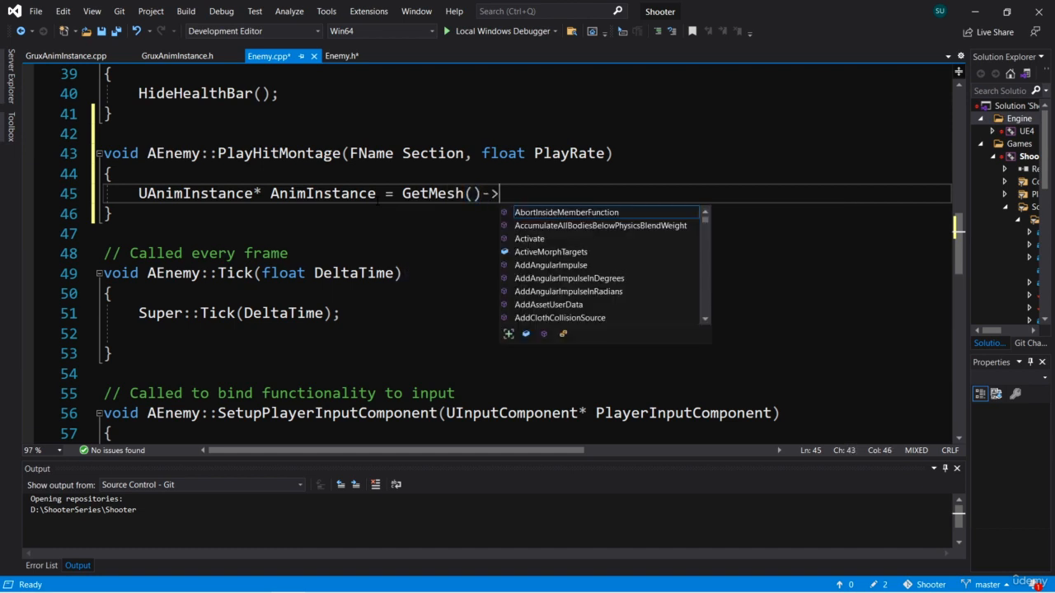
type("GetAnim")
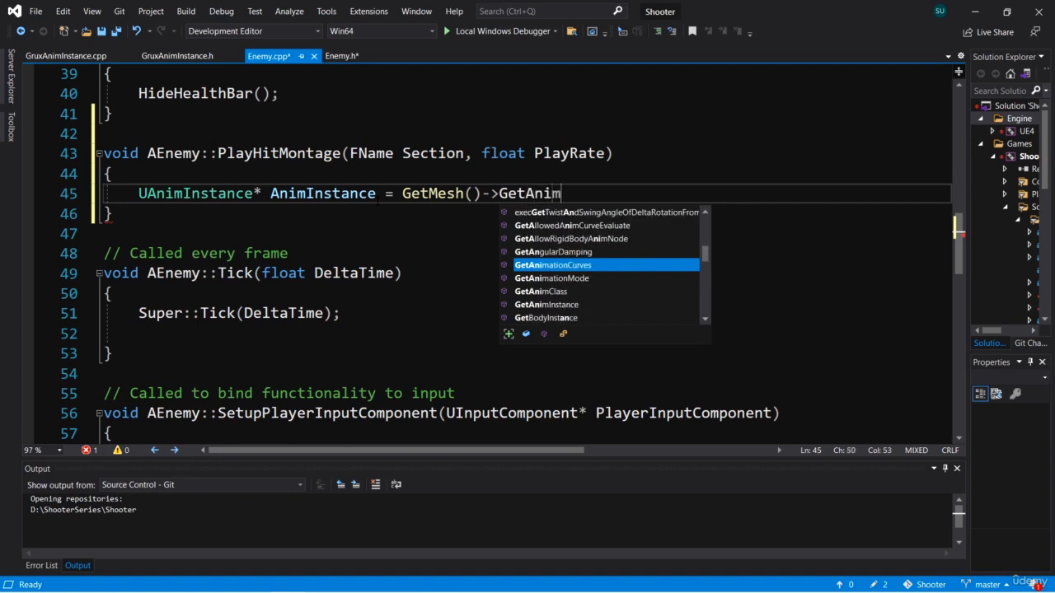
key("Tab")
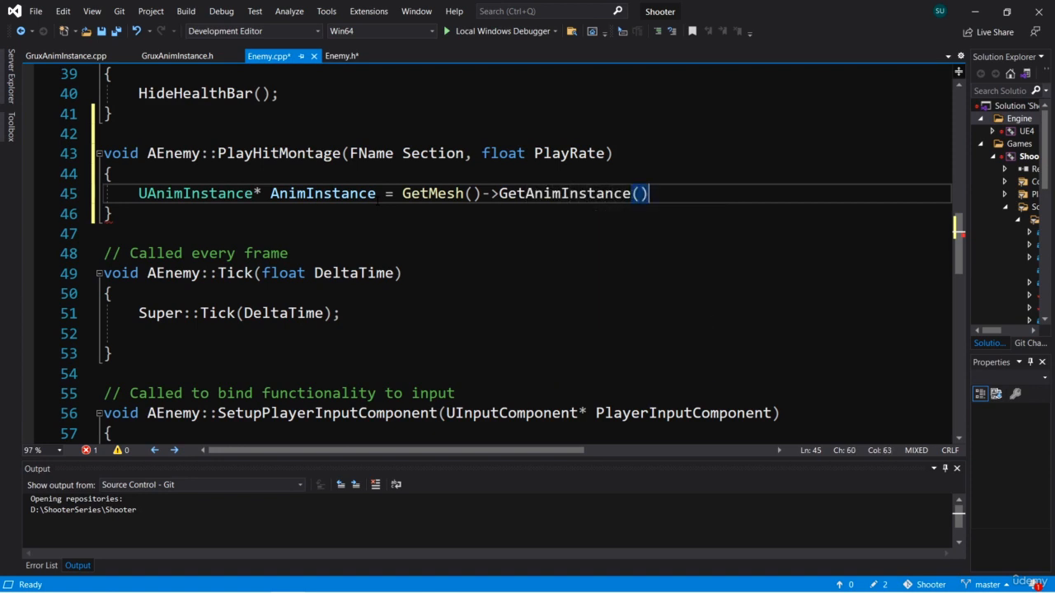
key("Enter")
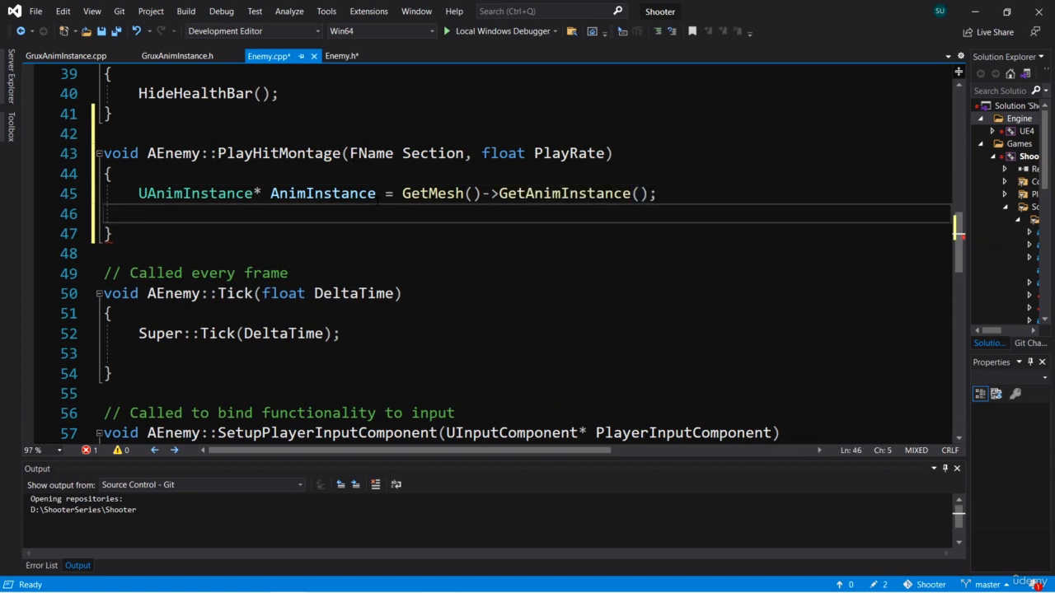
Step: Inside an if (AnimInstance) check, play HitMontage at PlayRate with Montage_Play
type("if (")
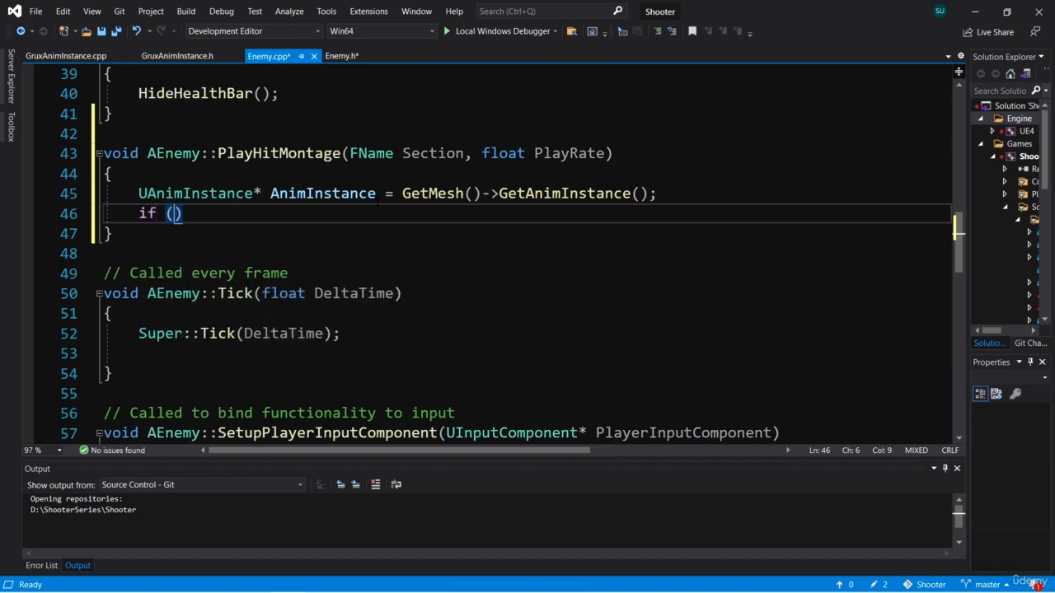
type("AnimInstance")
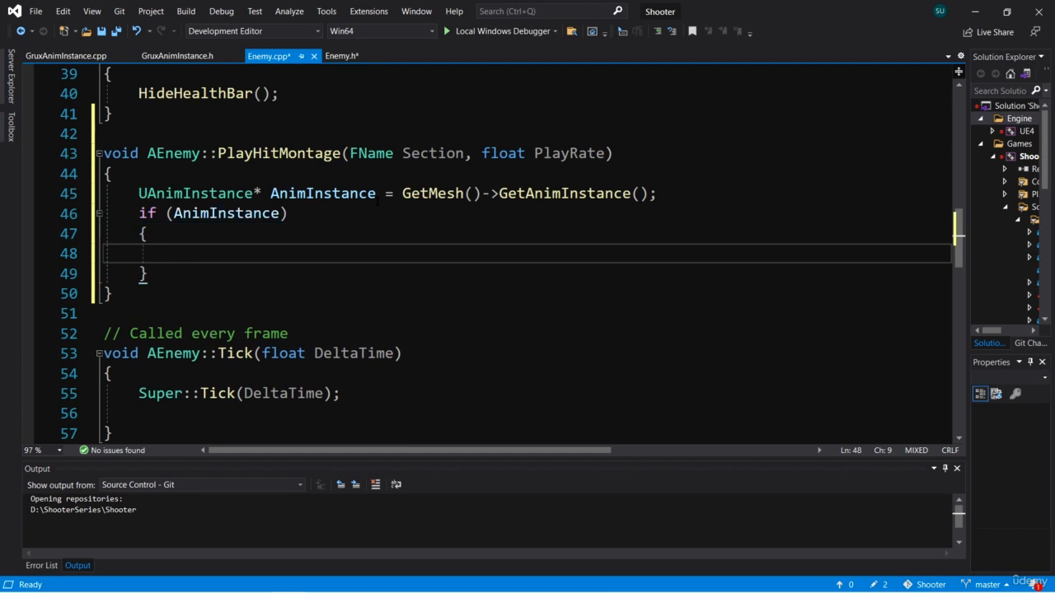
type("AnimInstance")
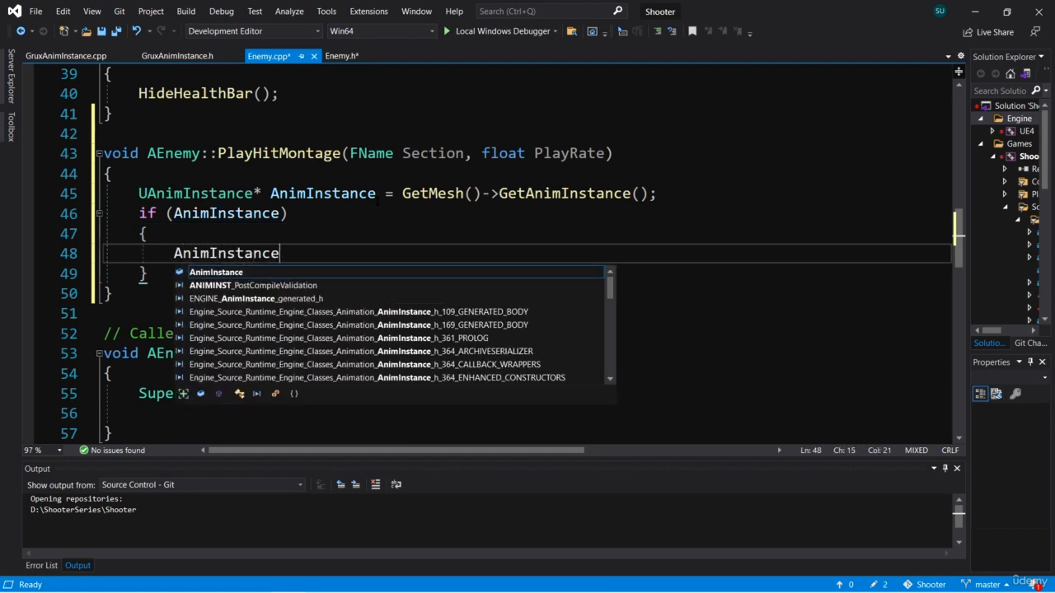
type("->M")
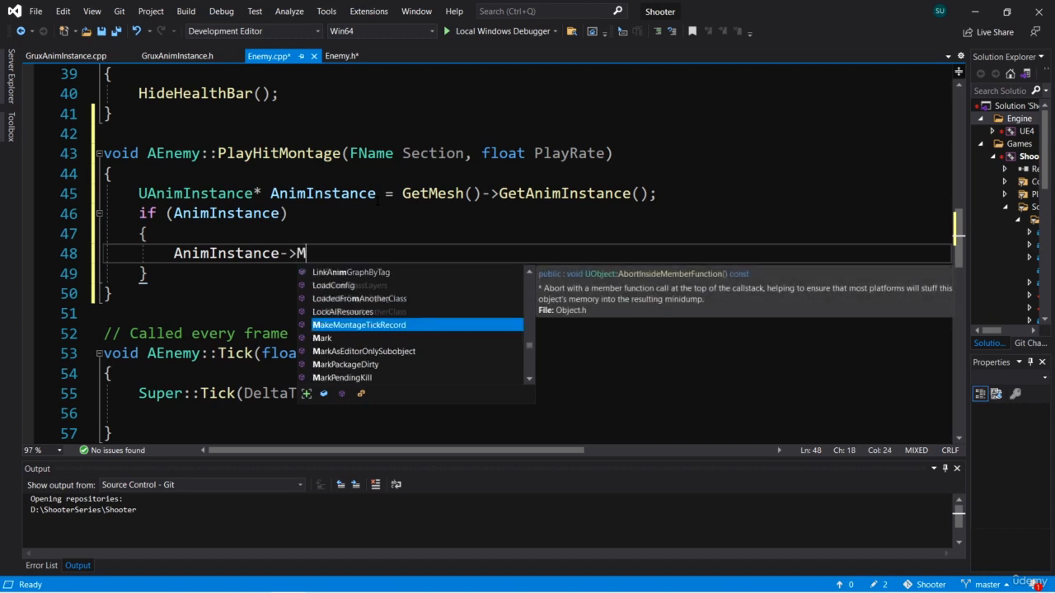
type("ontage_Play(")
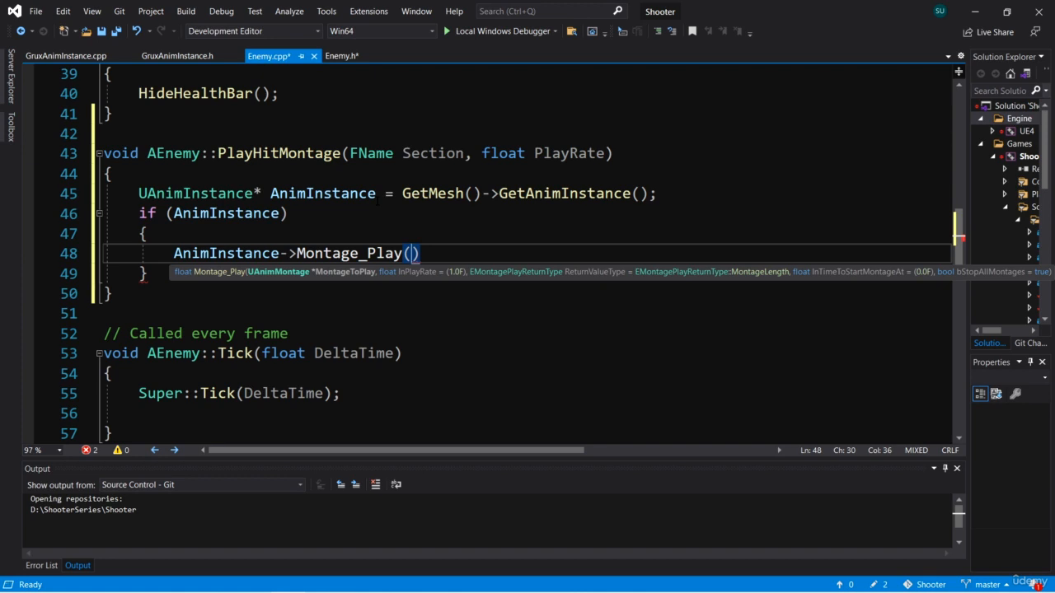
type("HitMontage,")
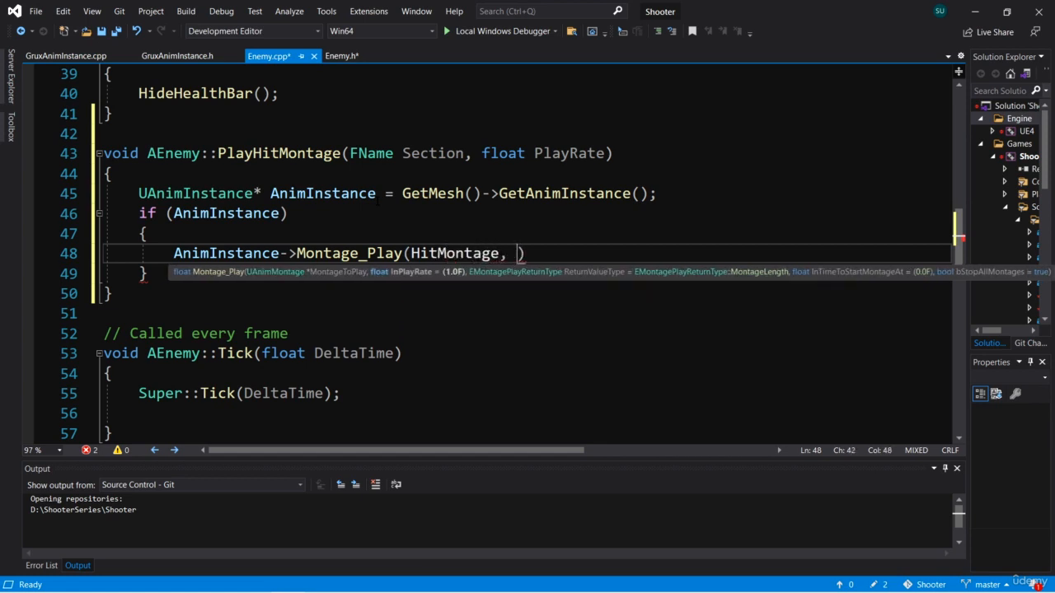
type("PlayRate")
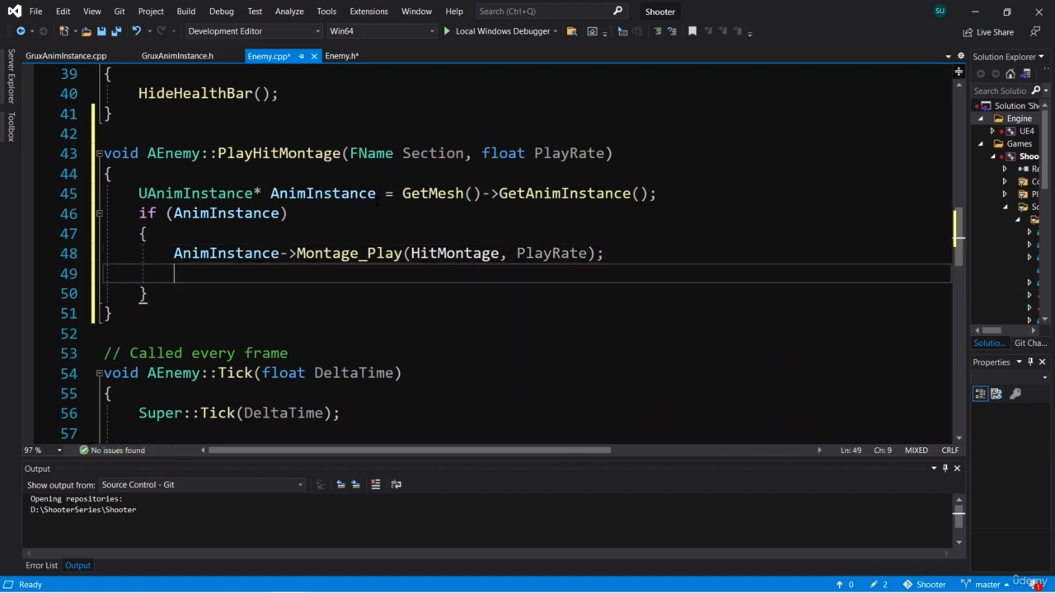
Step: Add AnimInstance->Montage_JumpToSection(Section, HitMontage) after the play call
type("AnimInst")
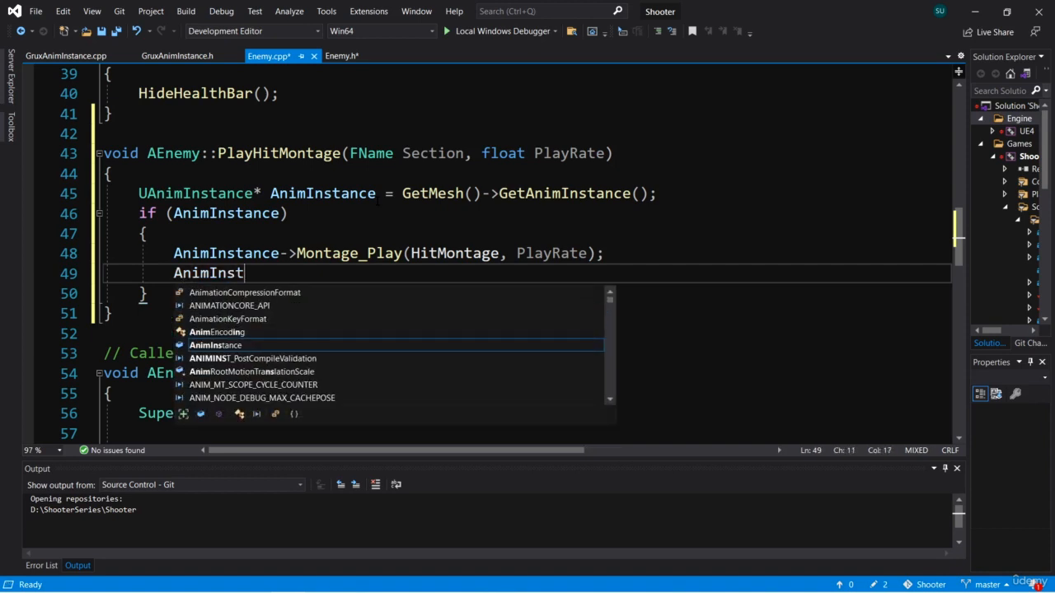
type("ance")
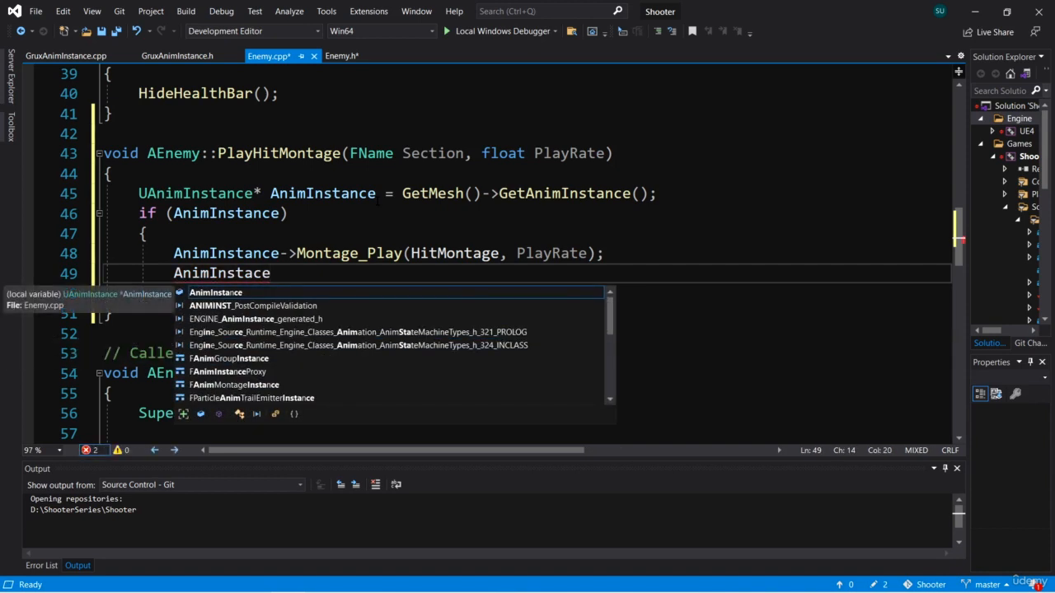
type("->Montage")
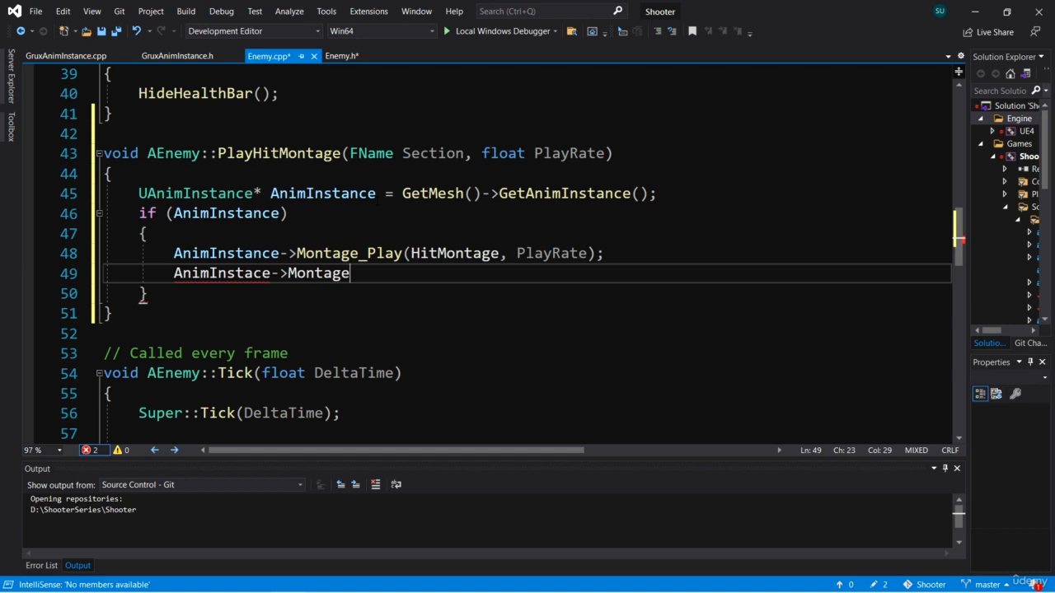
type("_J")
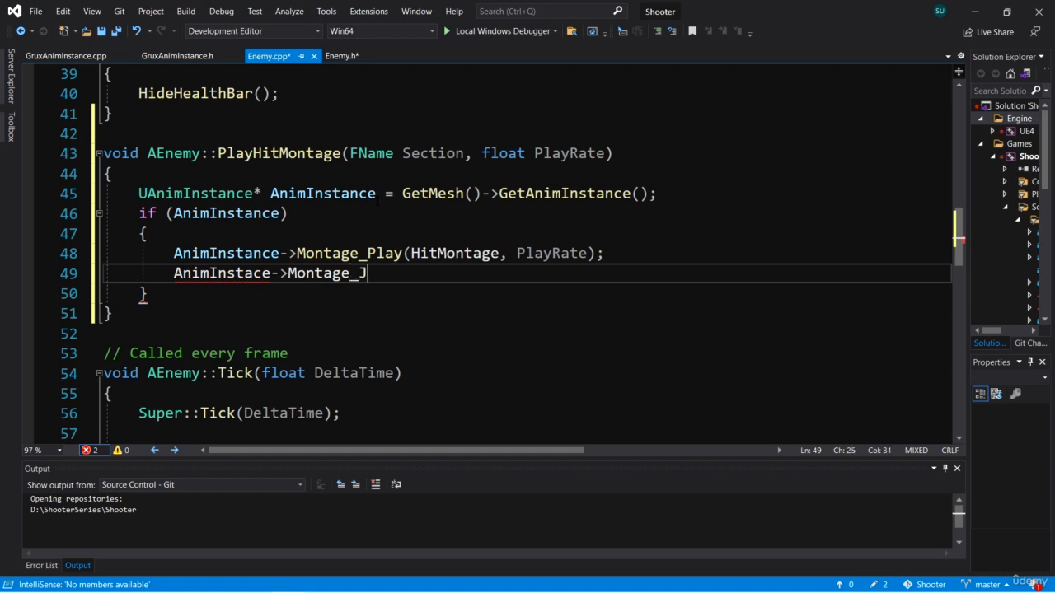
type("umpToSecti")
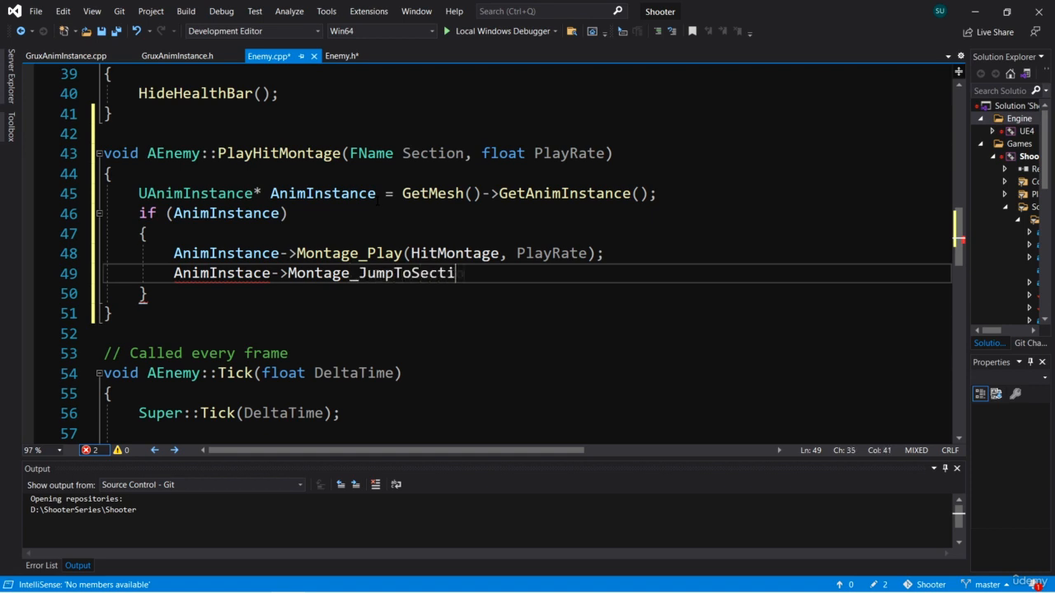
type("on")
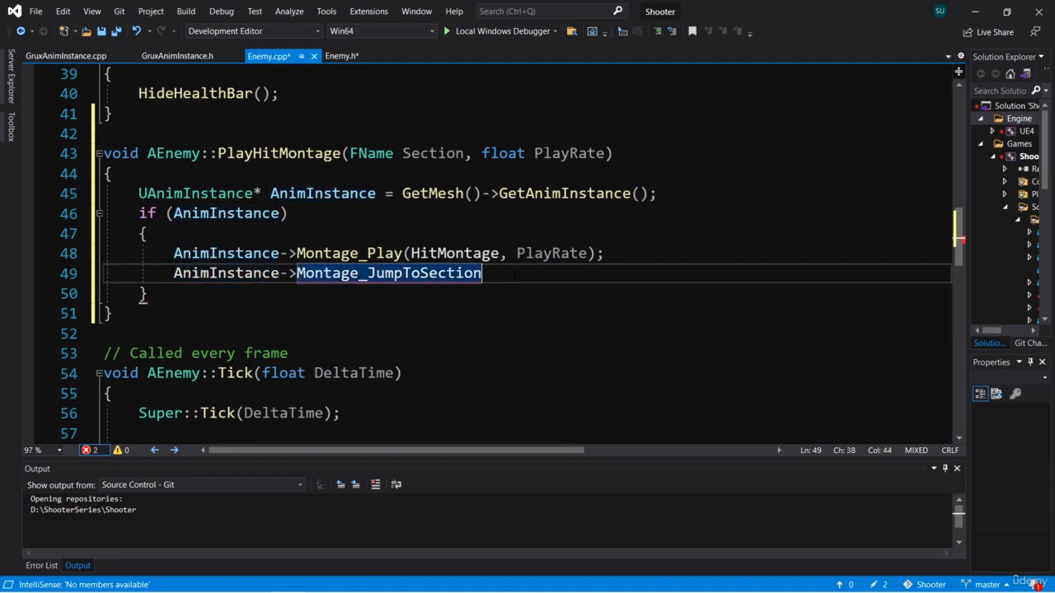
type("()")
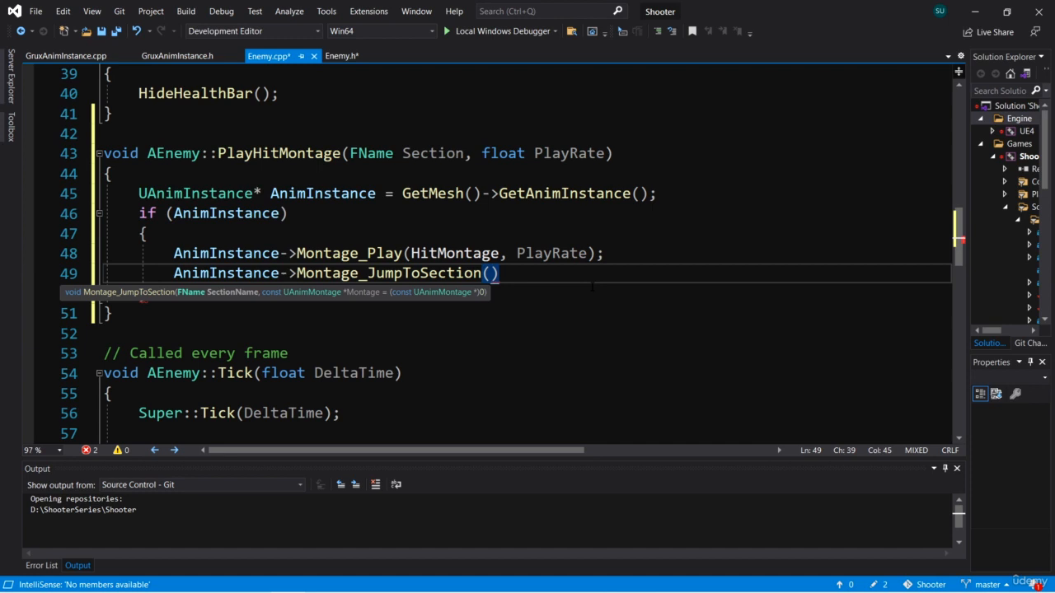
type("Section,")
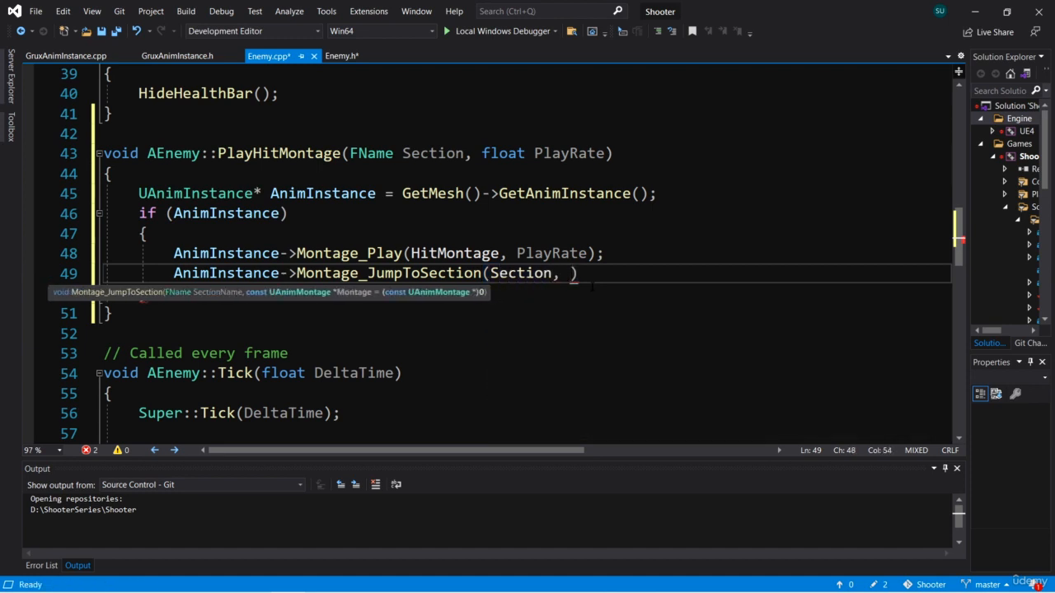
type("HitMontage")
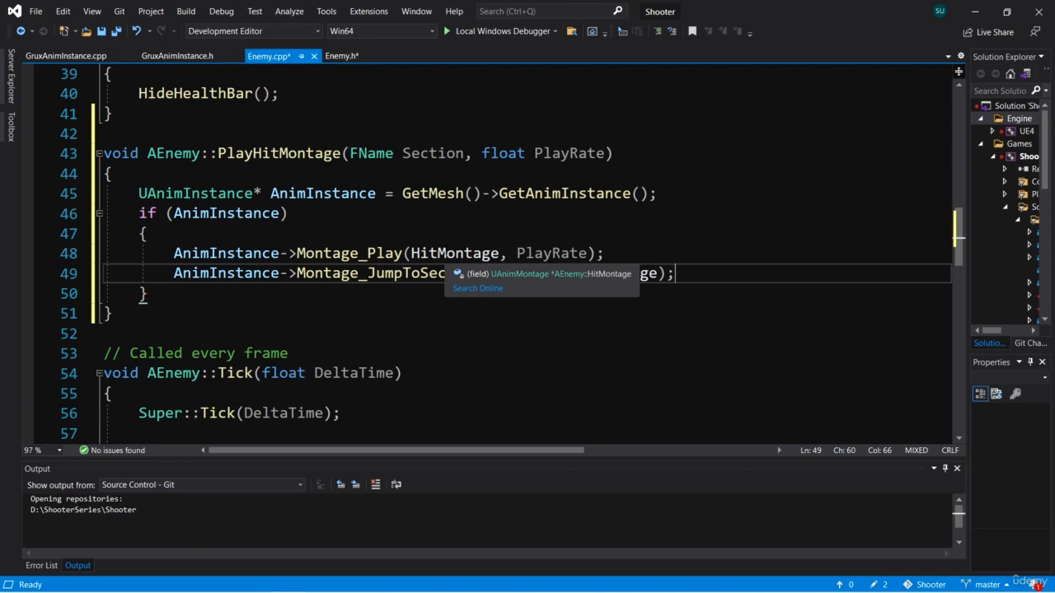
Step: Scroll to BulletHit_Implementation and start typing 'Pla' below ShowHealthBar()
scroll("down", 3)
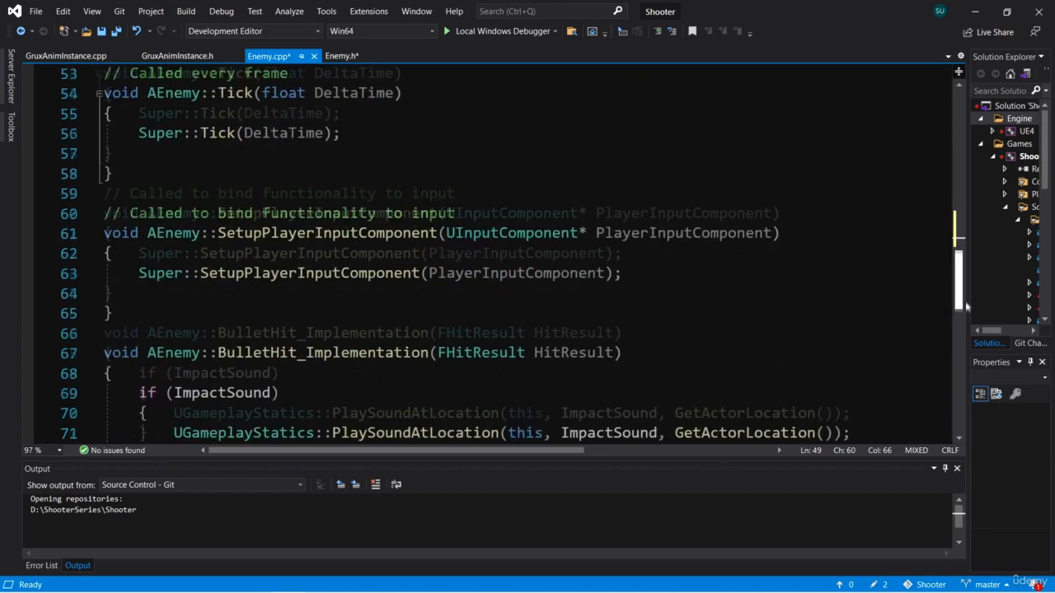
scroll("down", 3)
type("ShowHealthBar();")
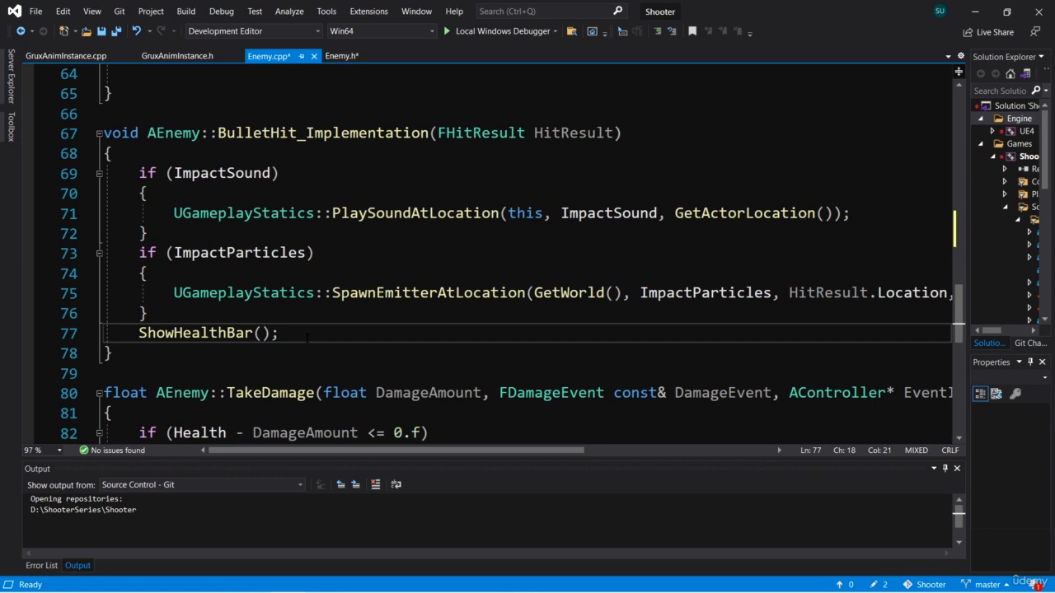
type("Pla")
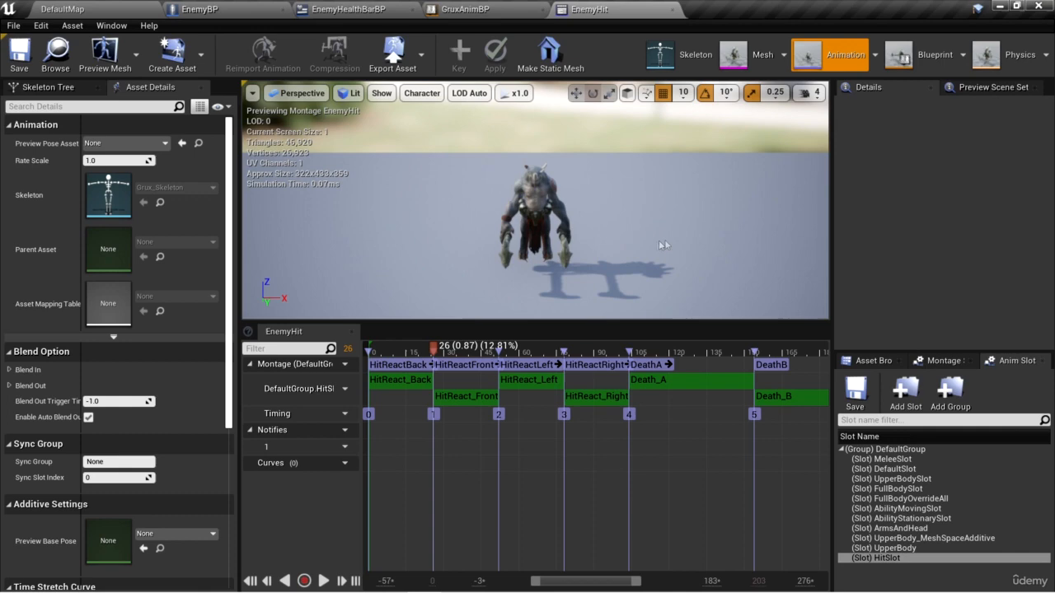
mouse_move(620, 239)
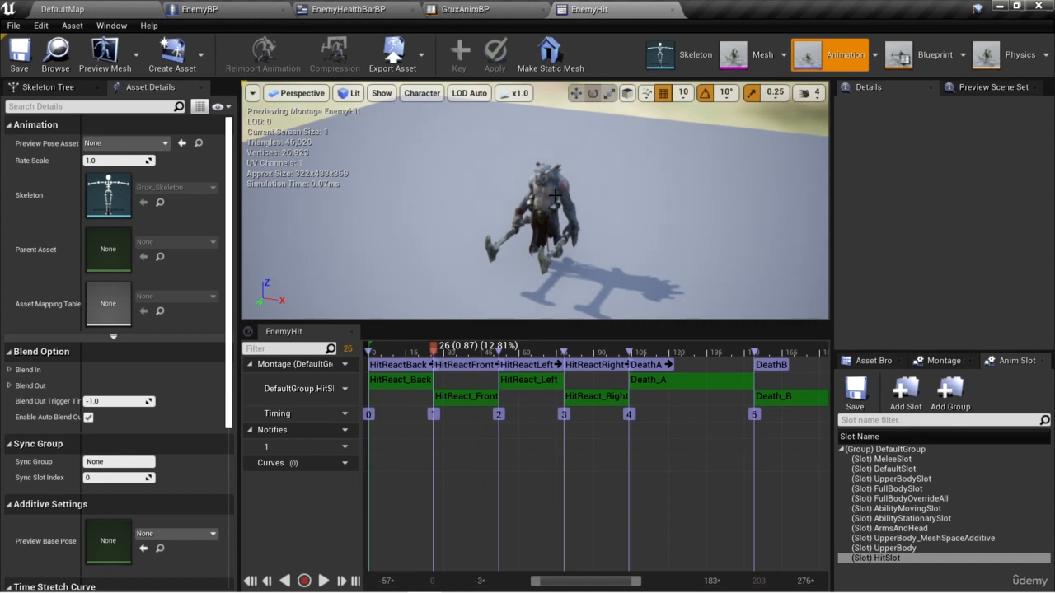
mouse_move(391, 380)
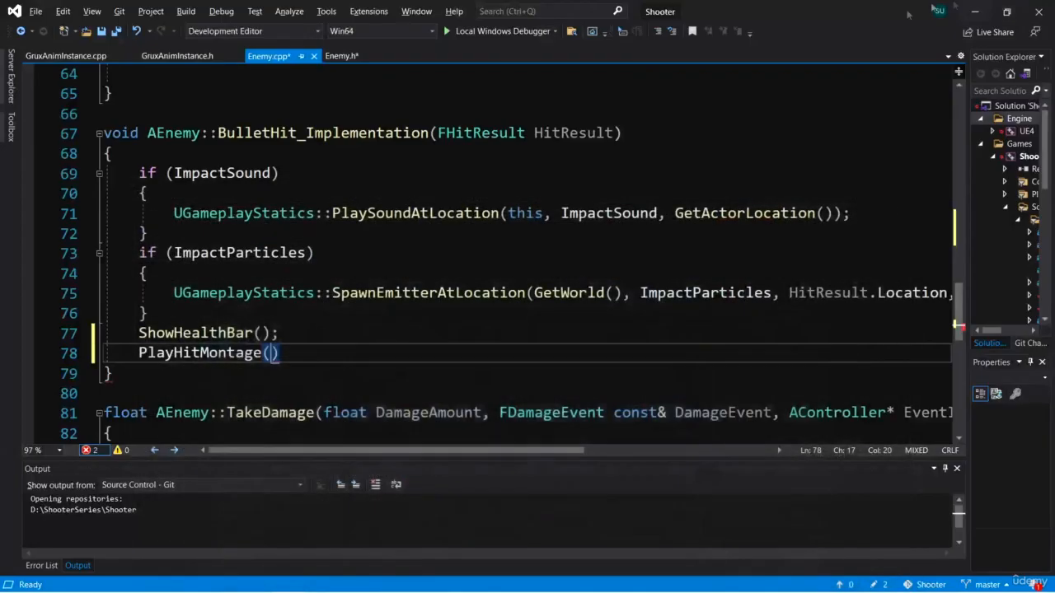
Step: Add PlayHitMontage(FName("HitReactFront")); below ShowHealthBar() in BulletHit_Implementation
type("F")
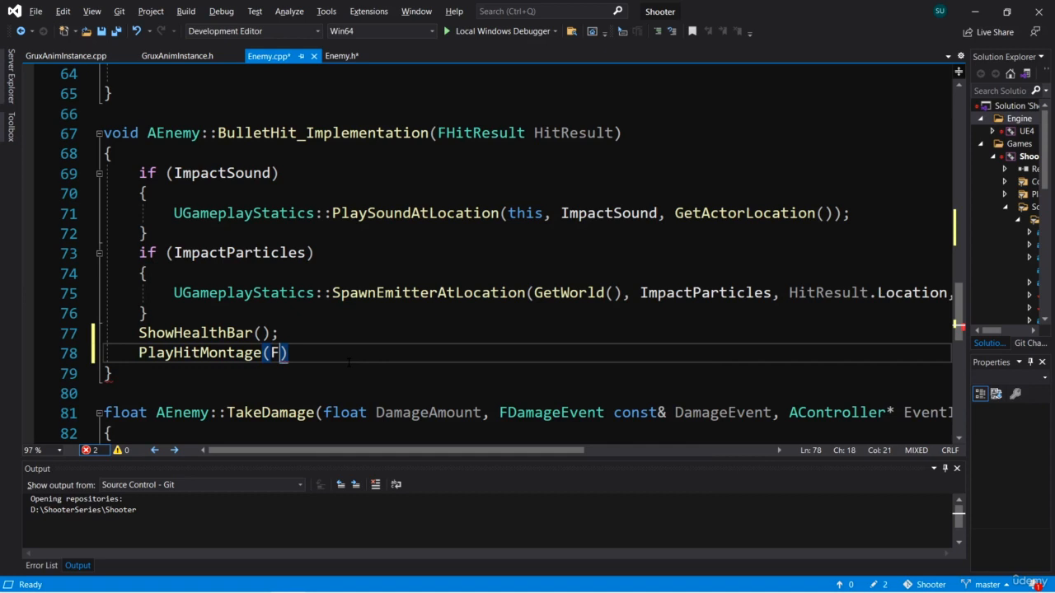
type("Name()")
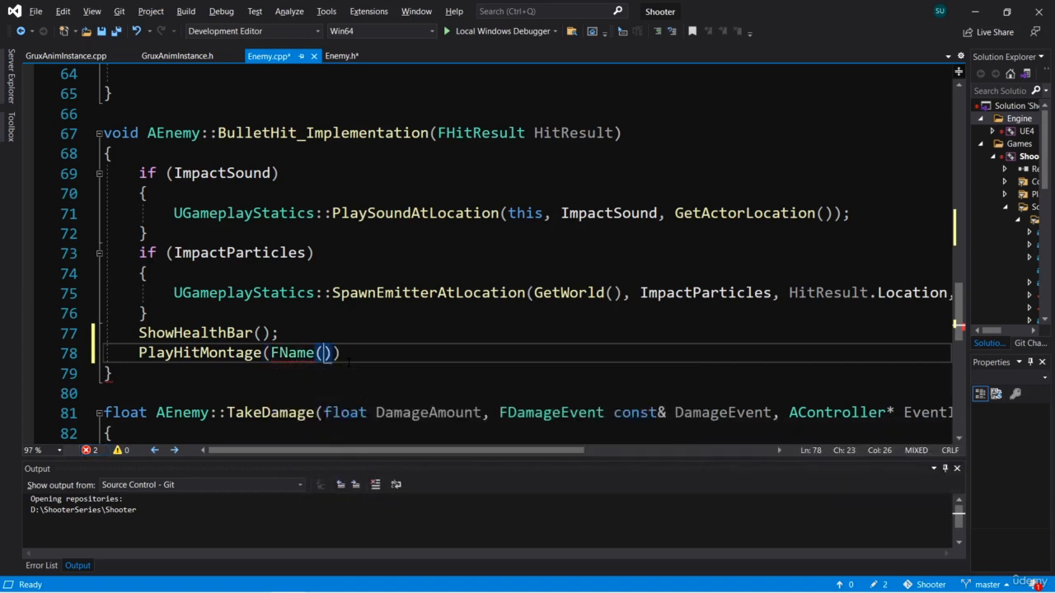
type("\"Hit\"")
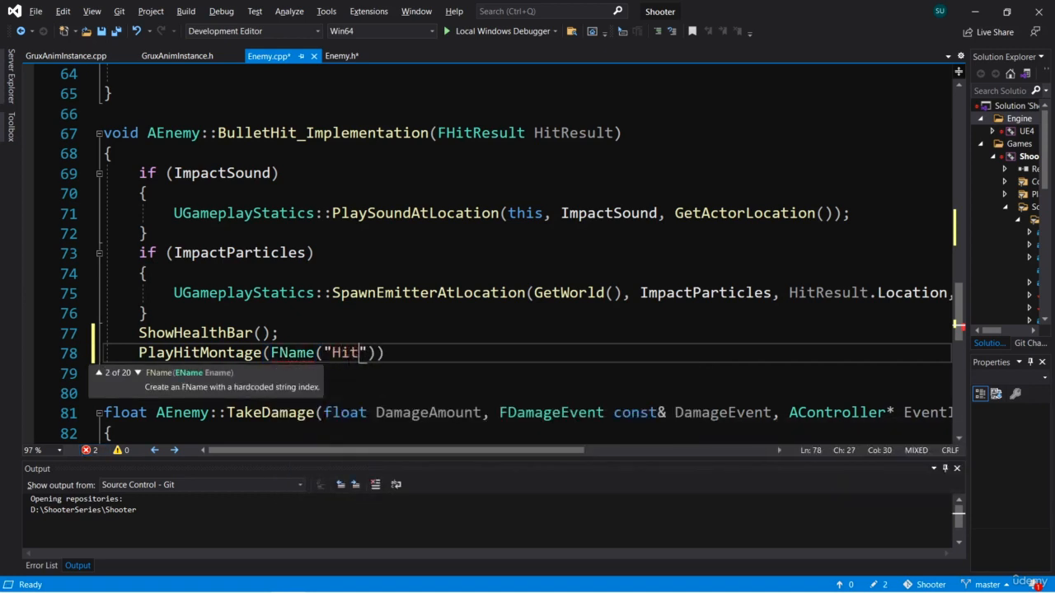
type("ReactFront")
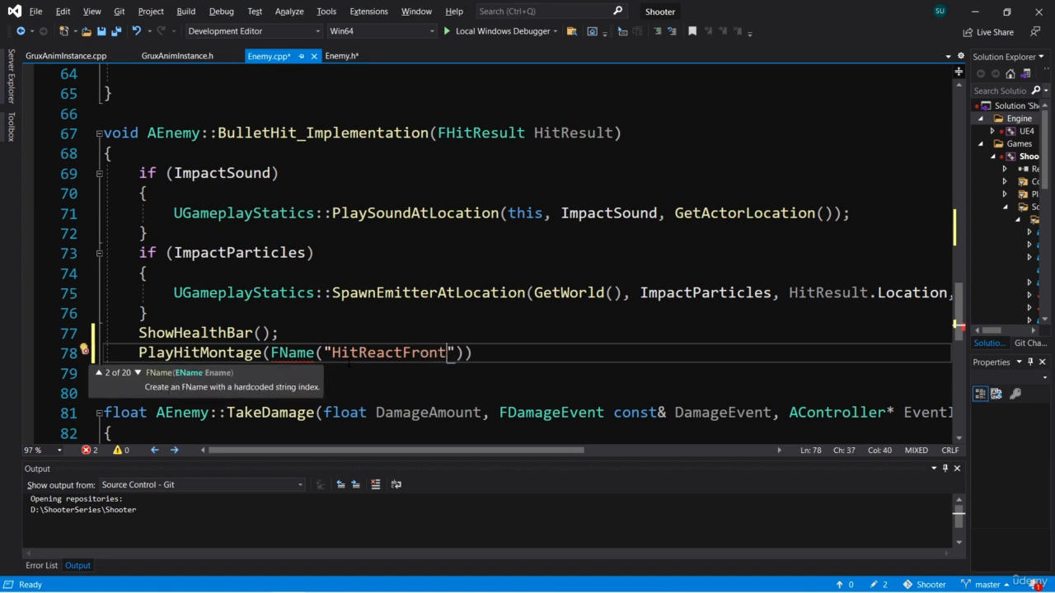
type(";")
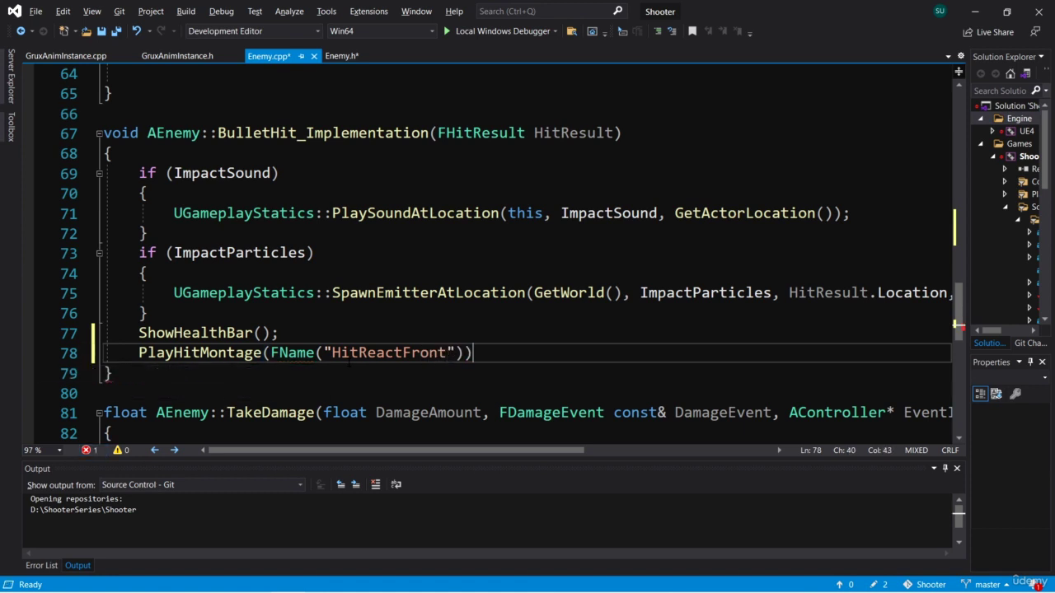
type(";")
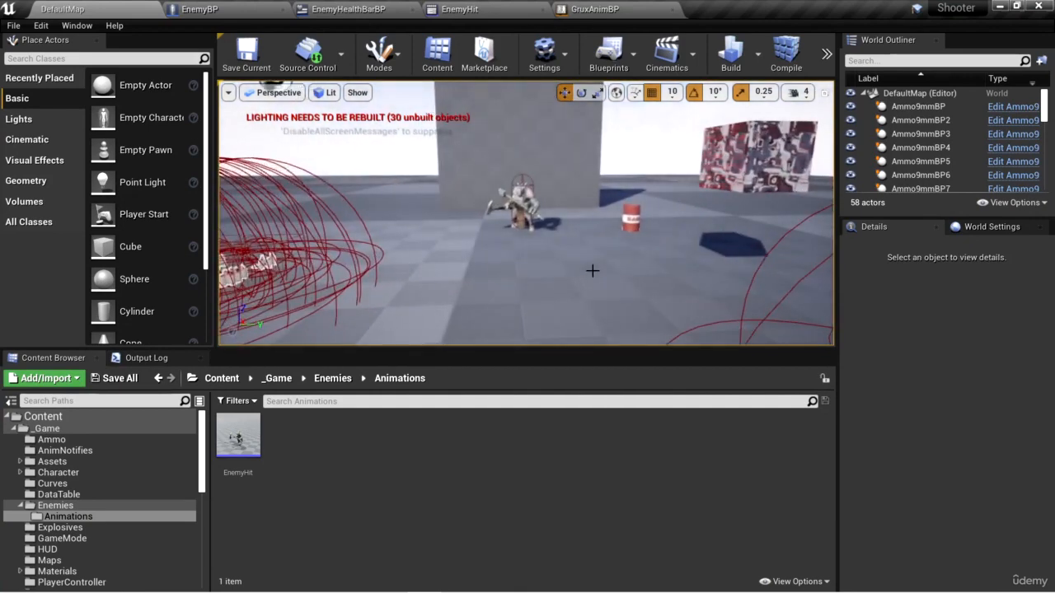
Step: Choose EnemyHit for Hit Montage in EnemyBP's Class Defaults, then return to the level
left_click(173, 9)
type("hit")
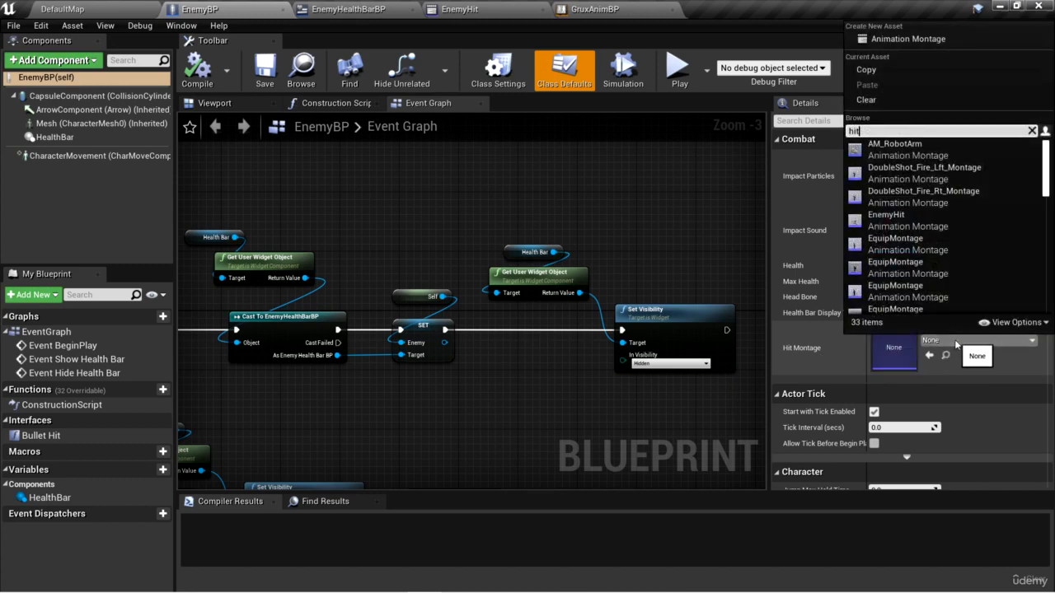
left_click(886, 214)
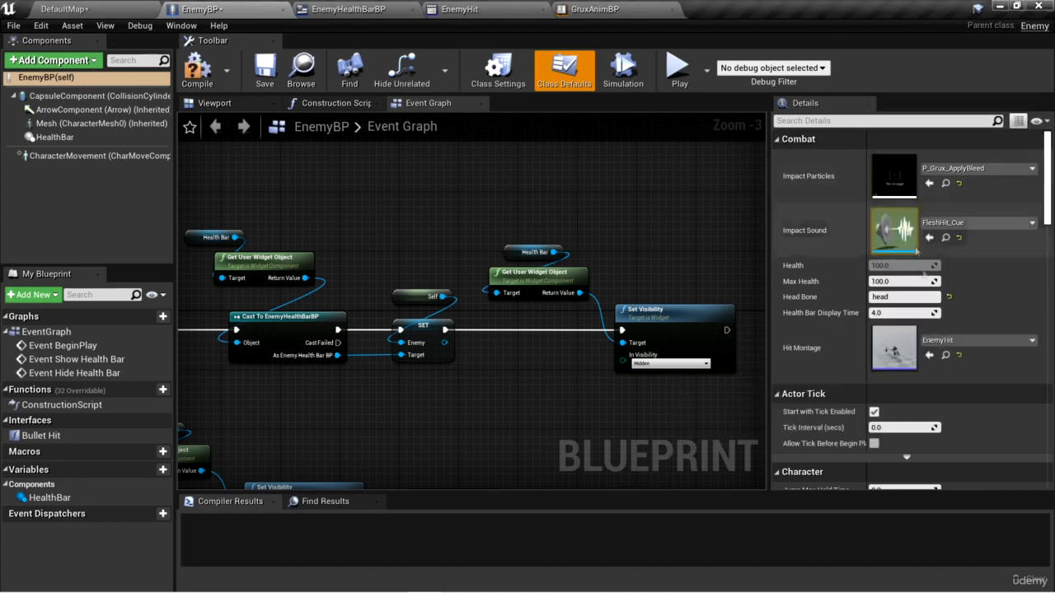
left_click(197, 68)
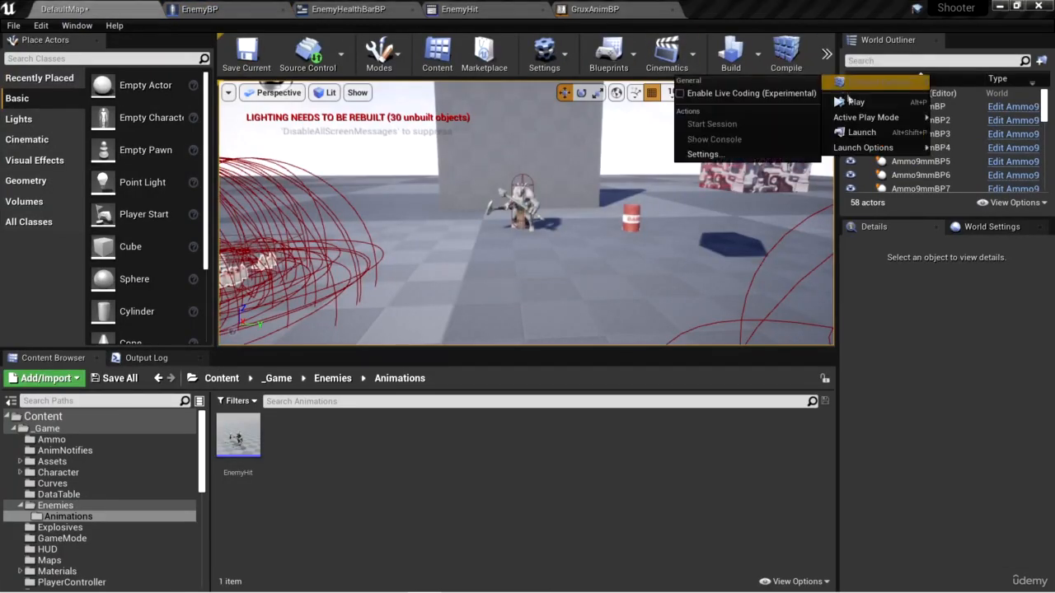
Step: Start Play In Editor to shoot the enemy and watch its hit reaction
left_click(844, 101)
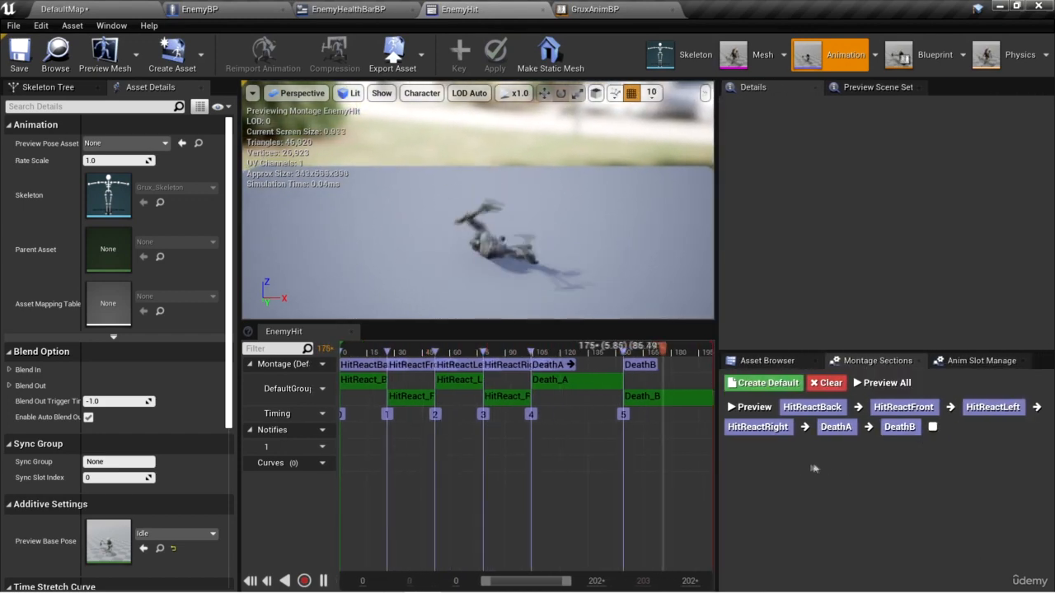
Step: Clear EnemyHit's section links in Montage Sections, then return to the level
left_click(812, 407)
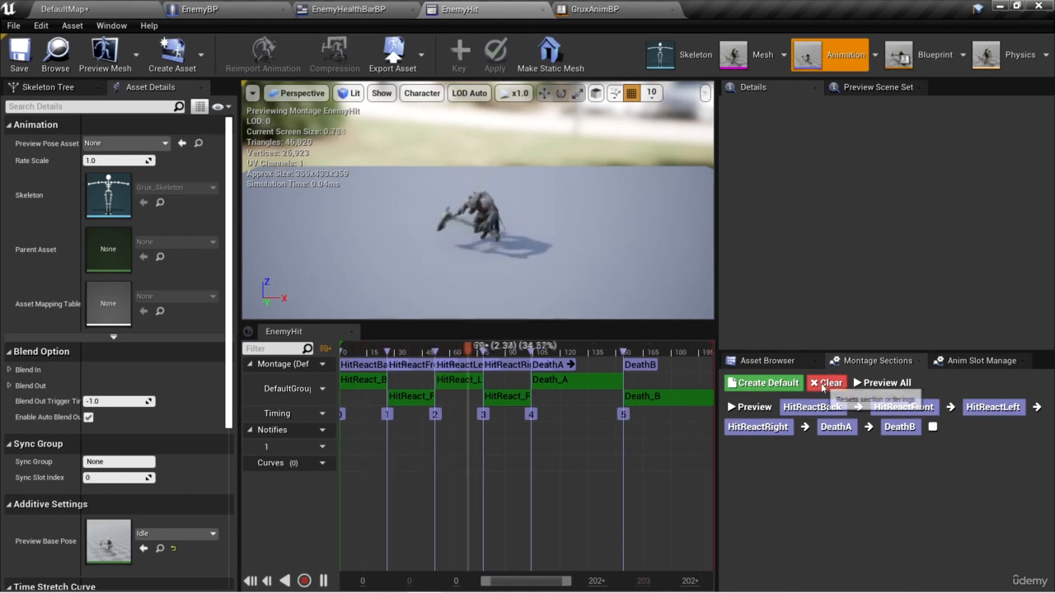
left_click(827, 382)
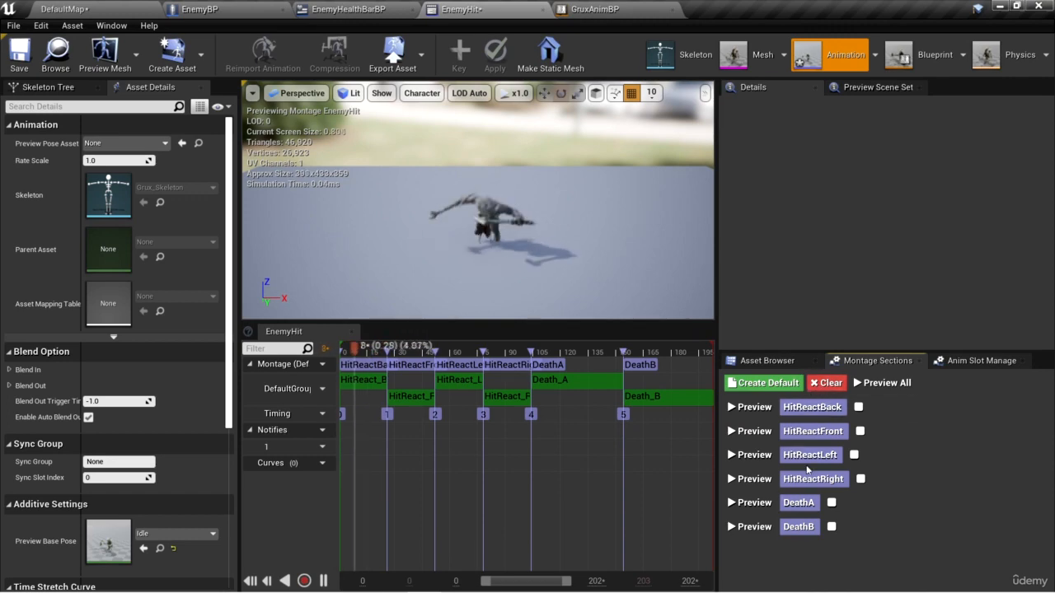
left_click(18, 51)
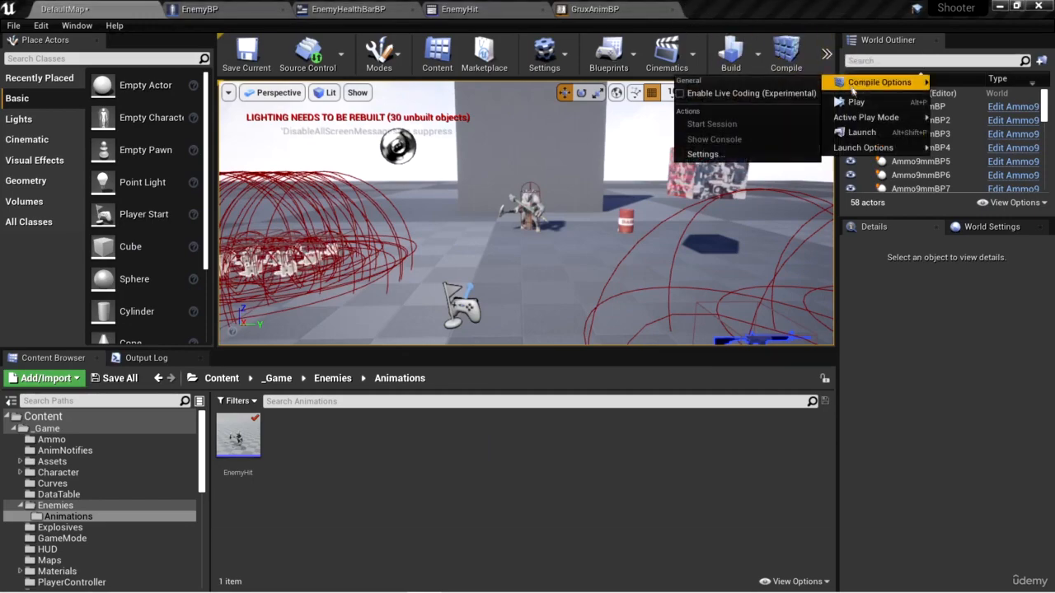
Step: Play the level again to check the enemy plays only HitReactFront
left_click(854, 101)
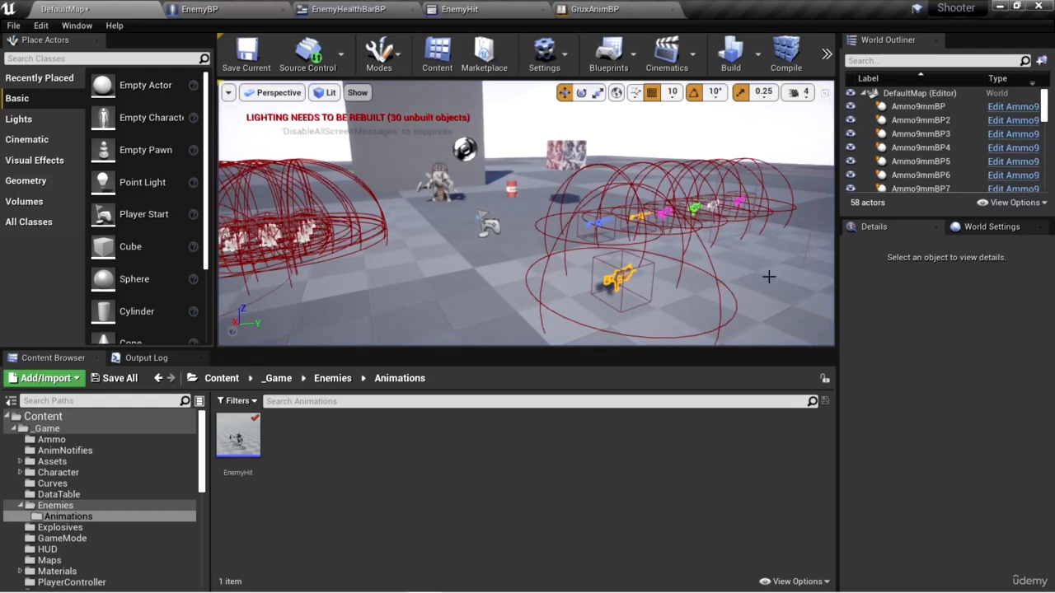
mouse_move(706, 269)
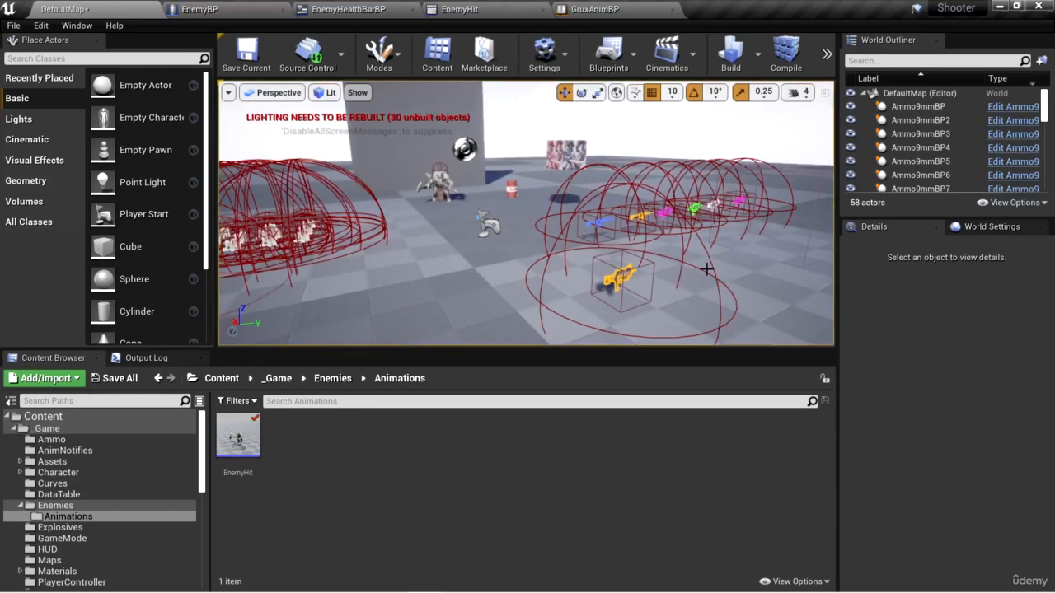